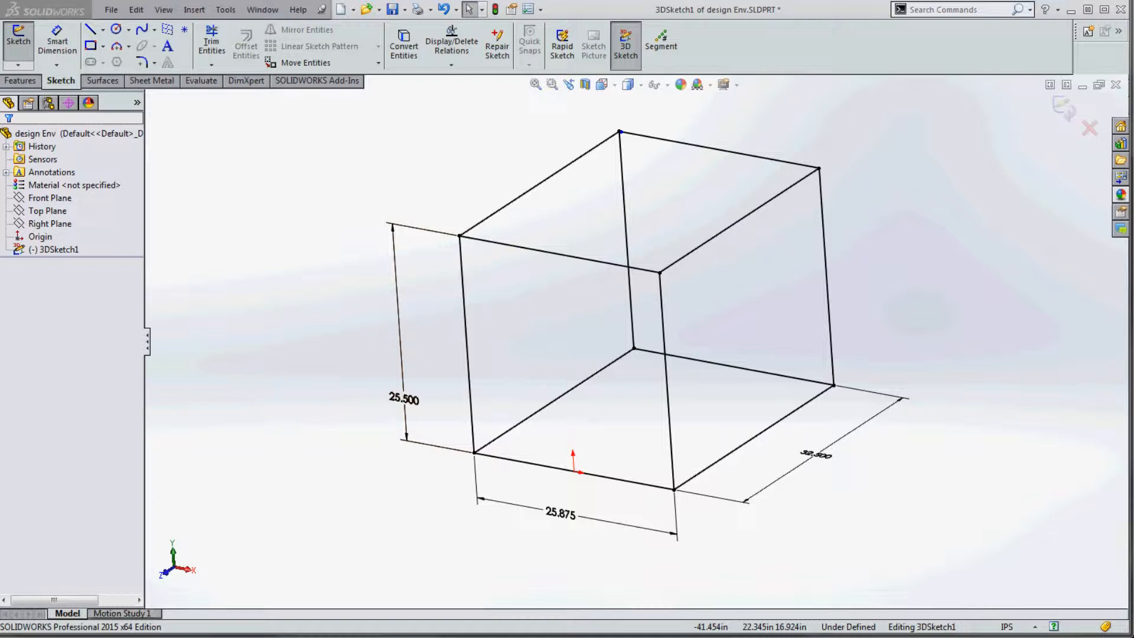
mouse_move(536, 368)
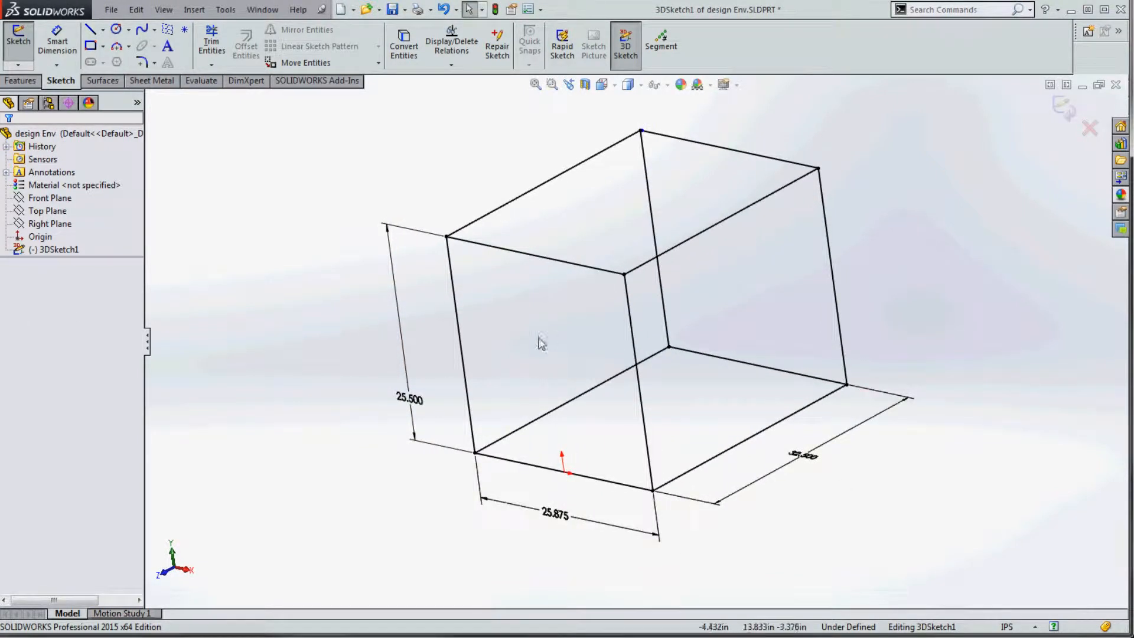
mouse_move(572, 427)
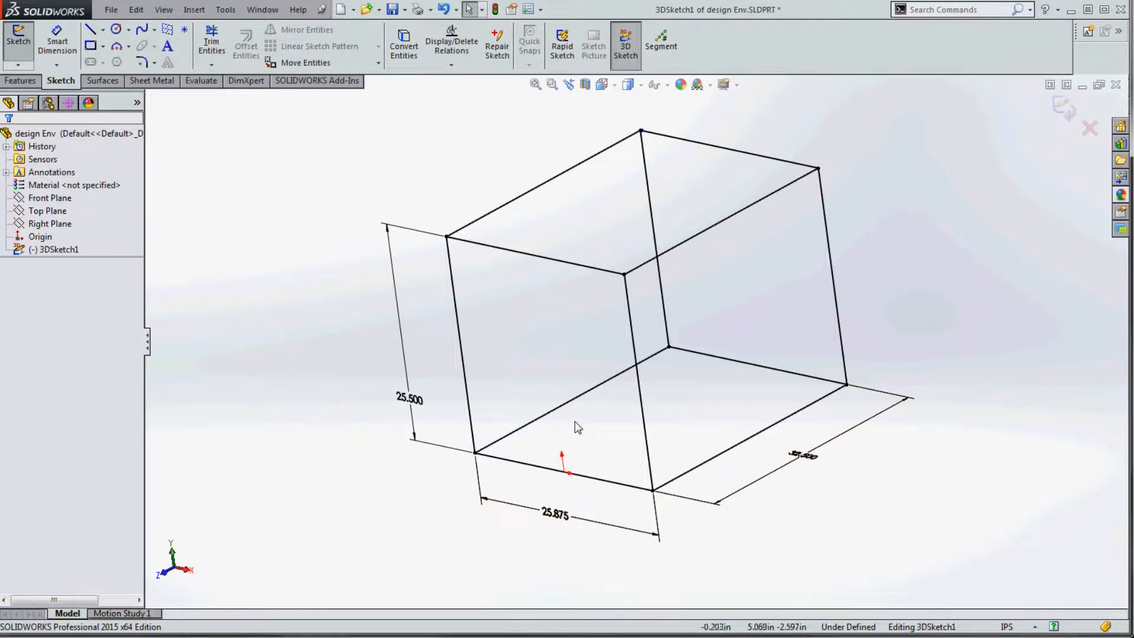
Select 3DSketch1 in the tree and turn on display of its sketch relations.
left_click(57, 250)
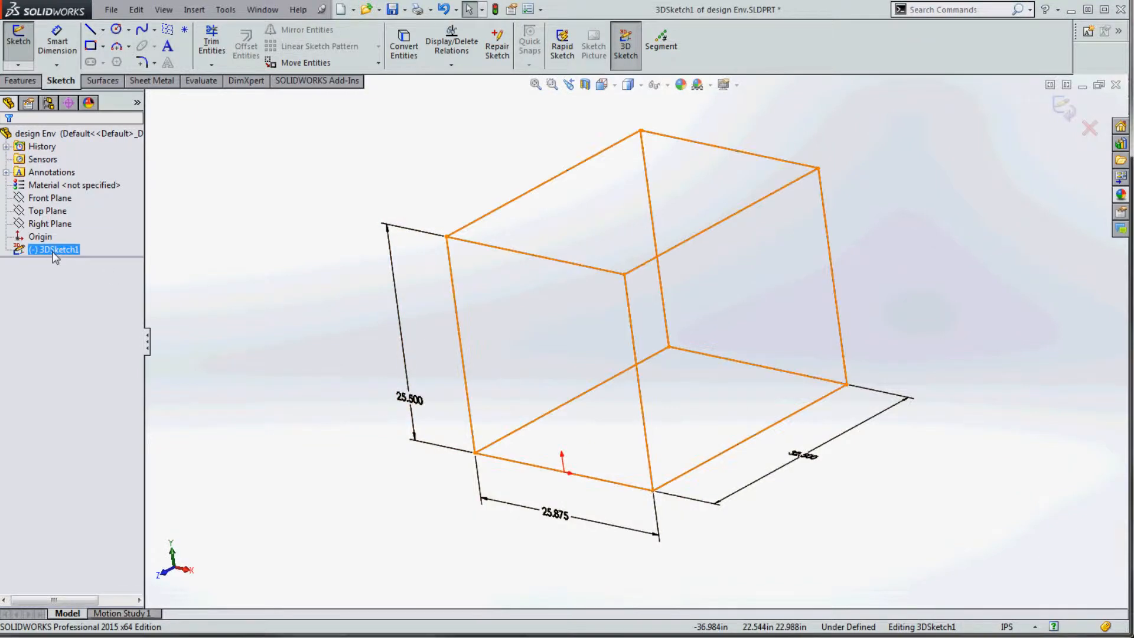
left_click(224, 264)
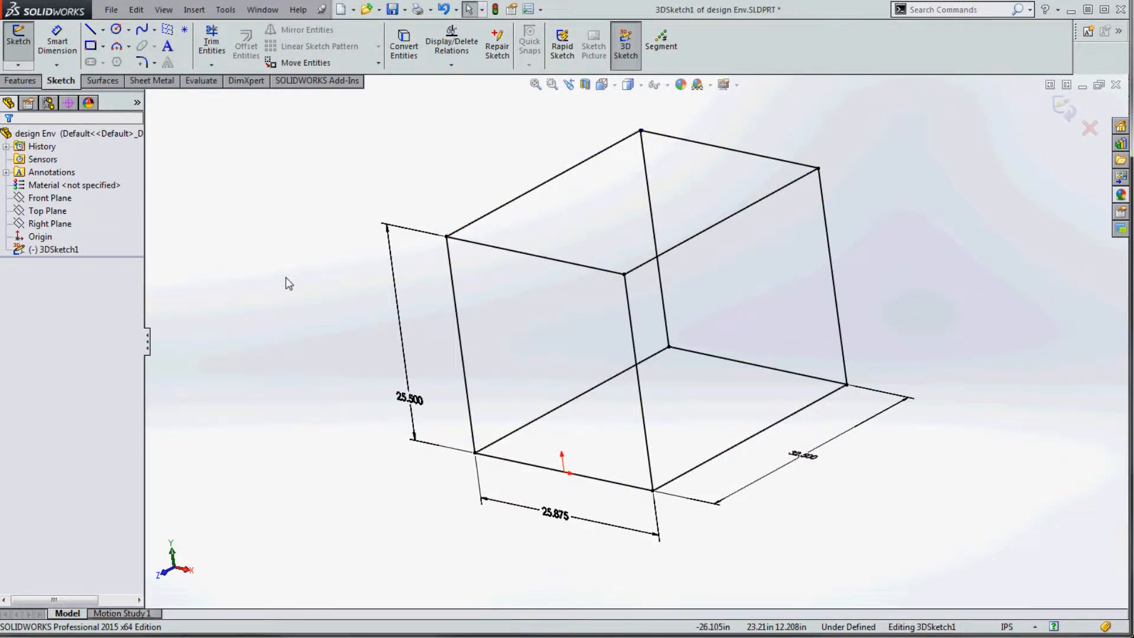
left_click(56, 250)
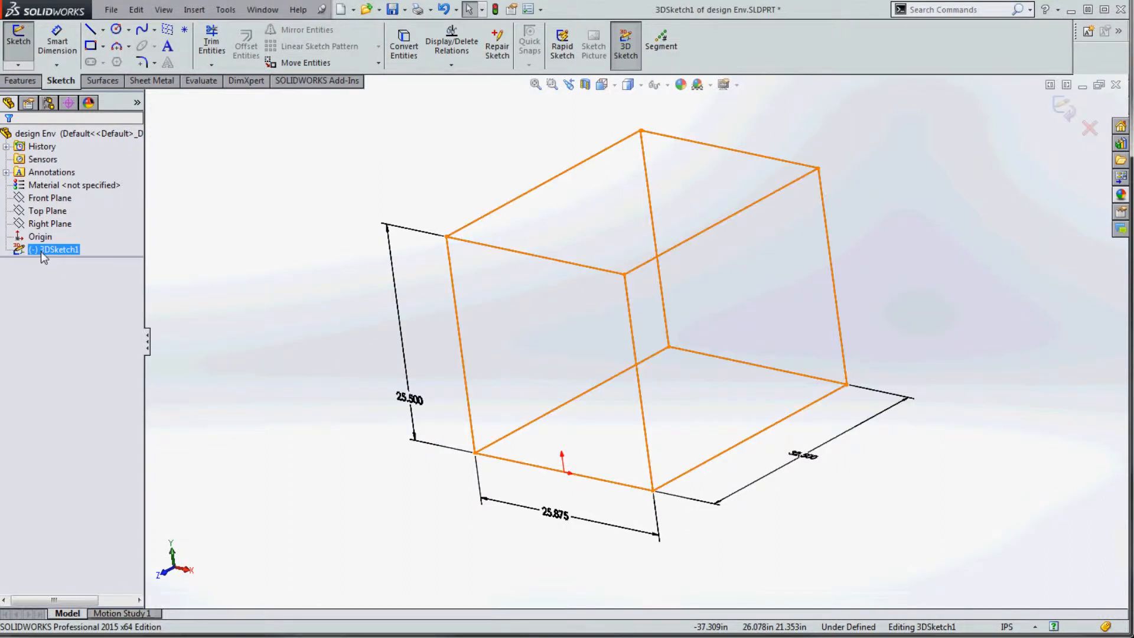
left_click(220, 271)
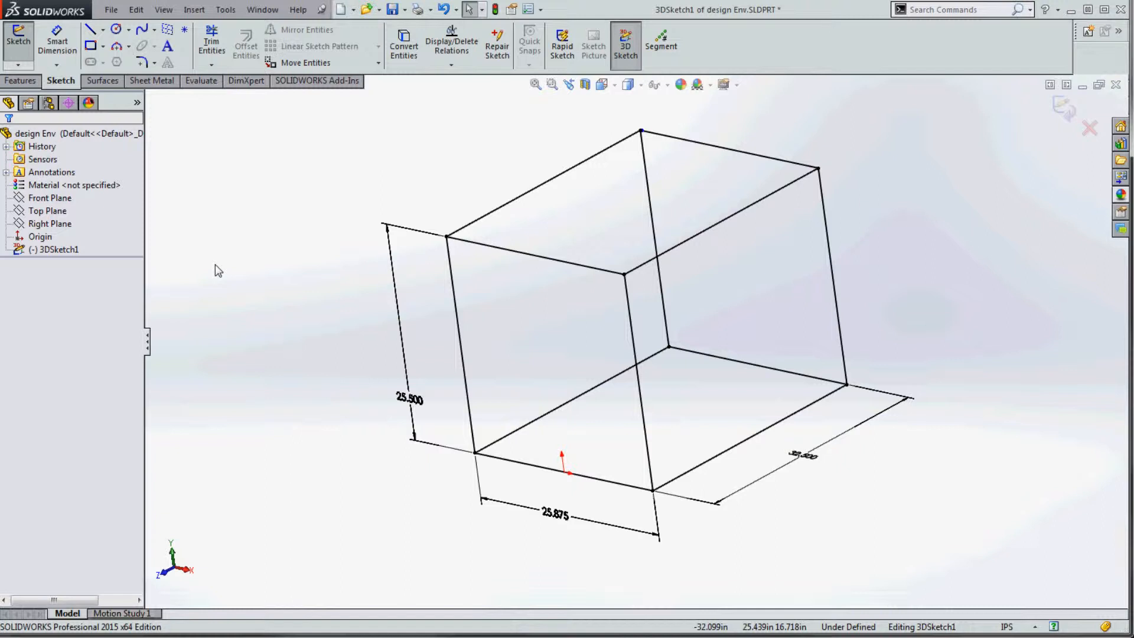
mouse_move(358, 369)
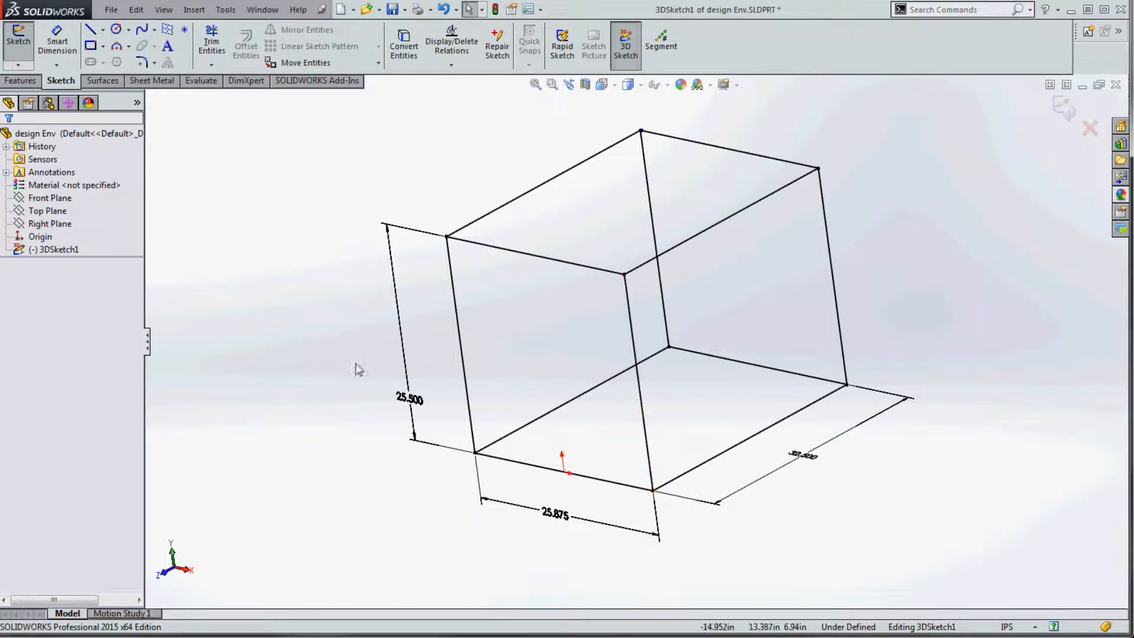
mouse_move(774, 510)
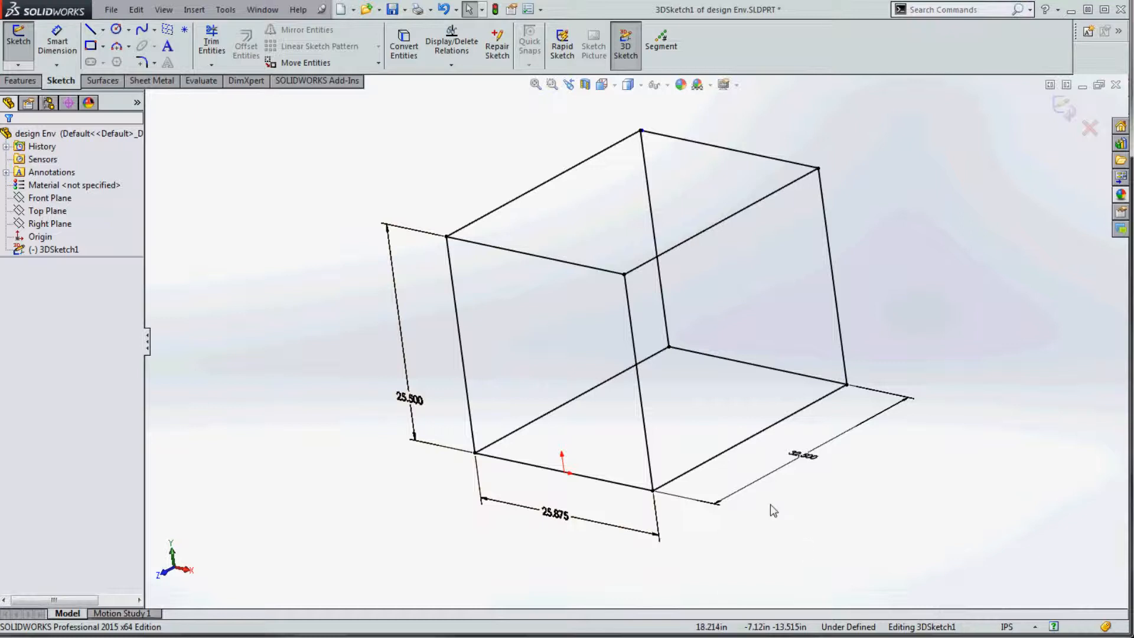
left_click(666, 85)
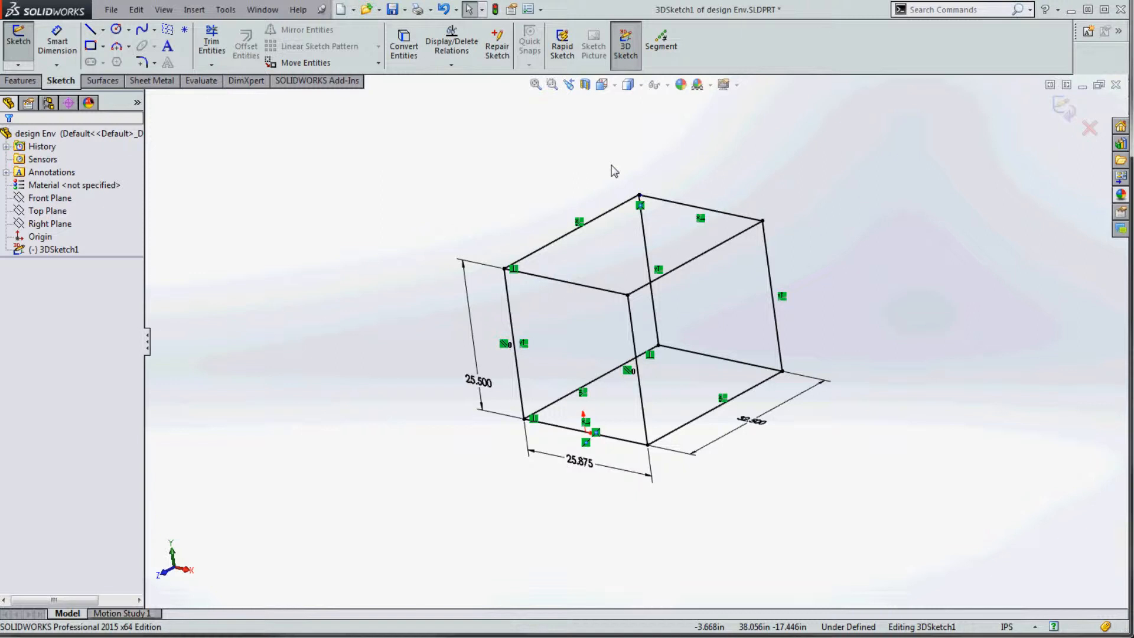
Orbit the box and select its top back edge to add the relation making the sketch fully defined.
left_click_drag(614, 170, 475, 248)
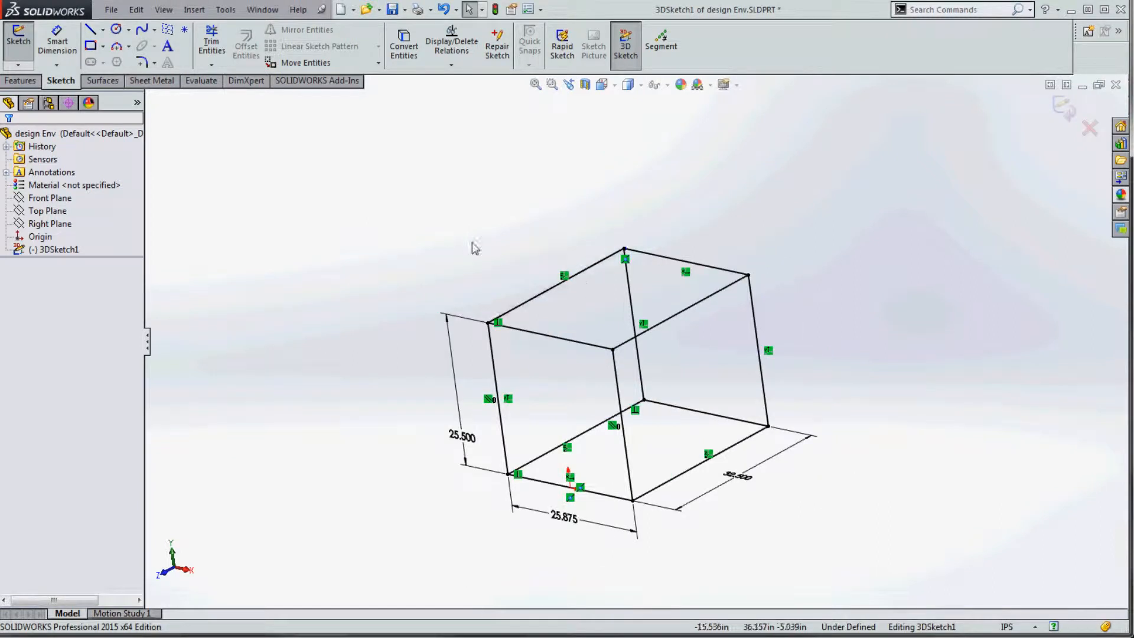
left_click(498, 398)
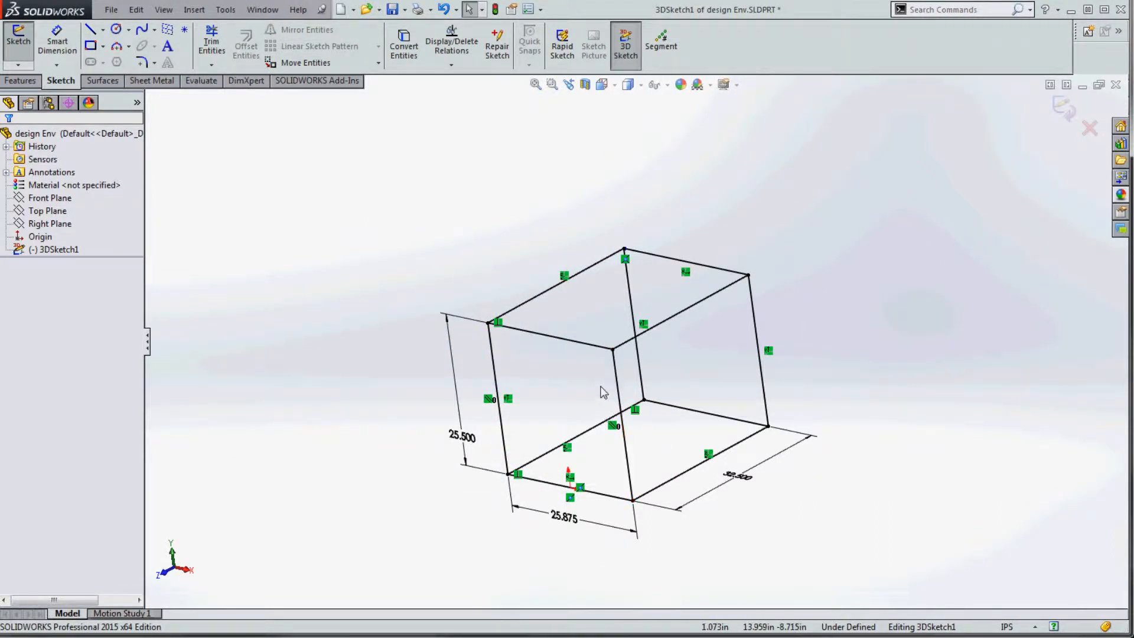
mouse_move(716, 239)
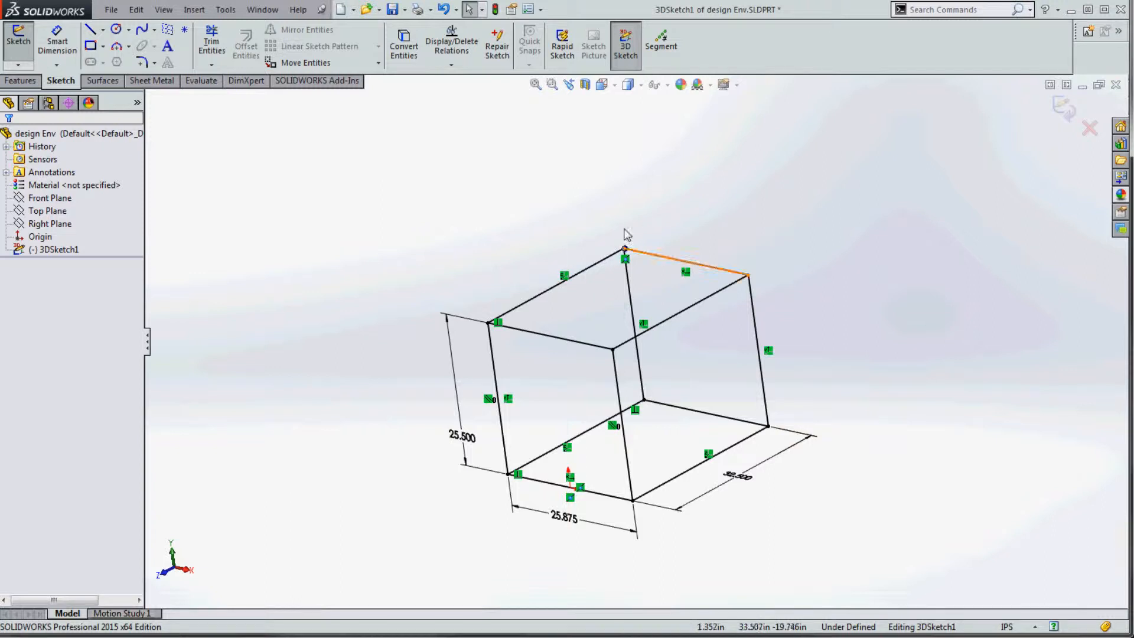
left_click(687, 264)
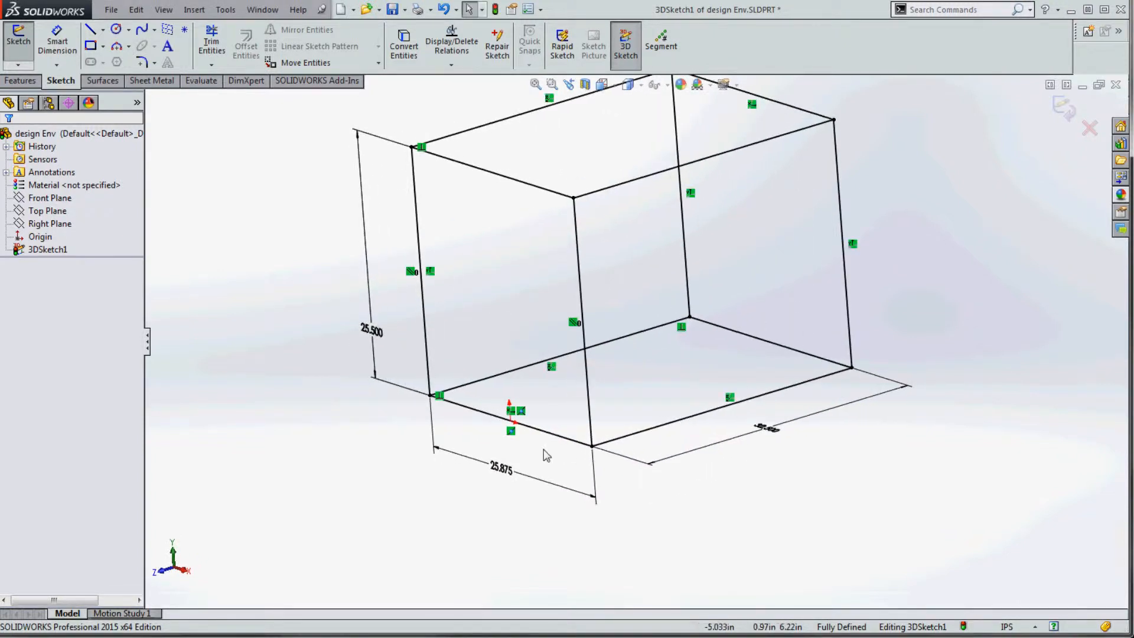
mouse_move(466, 433)
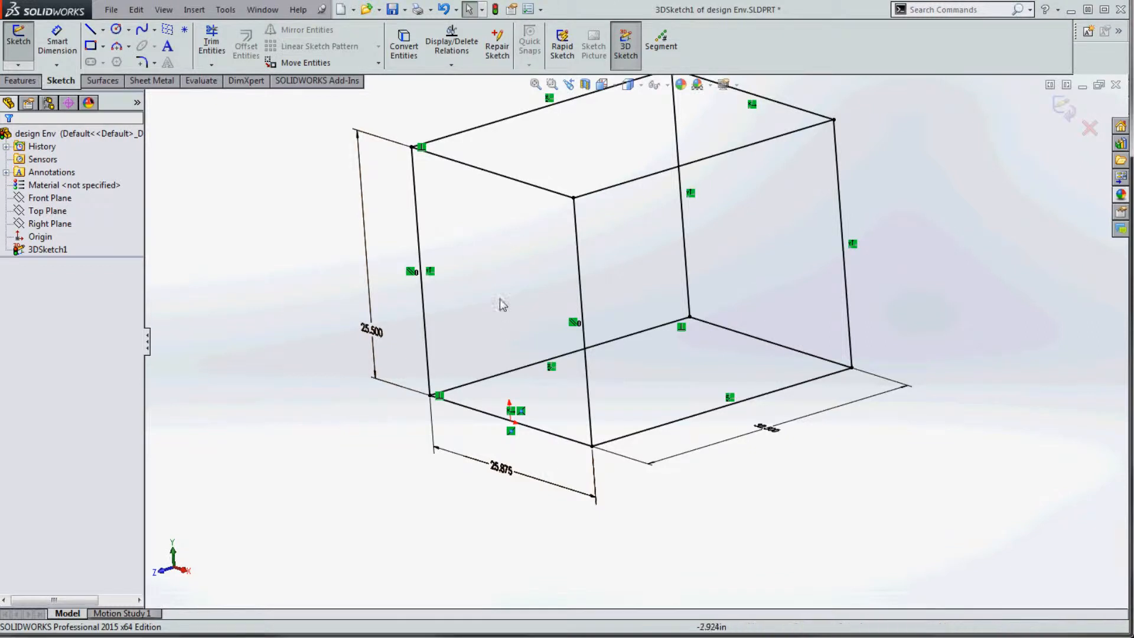
mouse_move(463, 284)
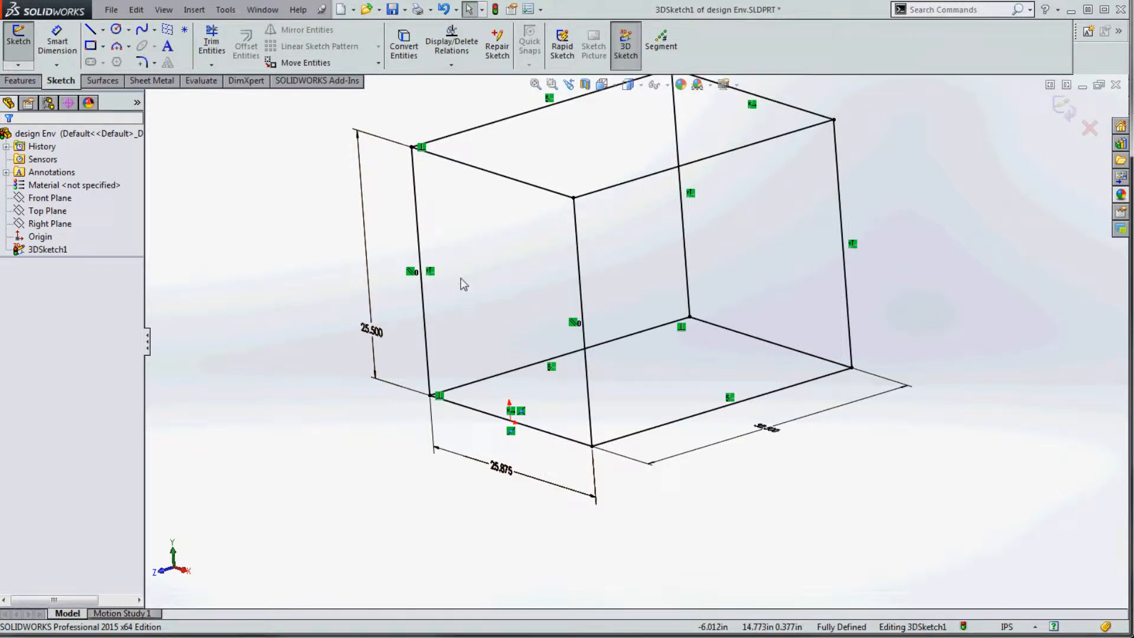
mouse_move(491, 330)
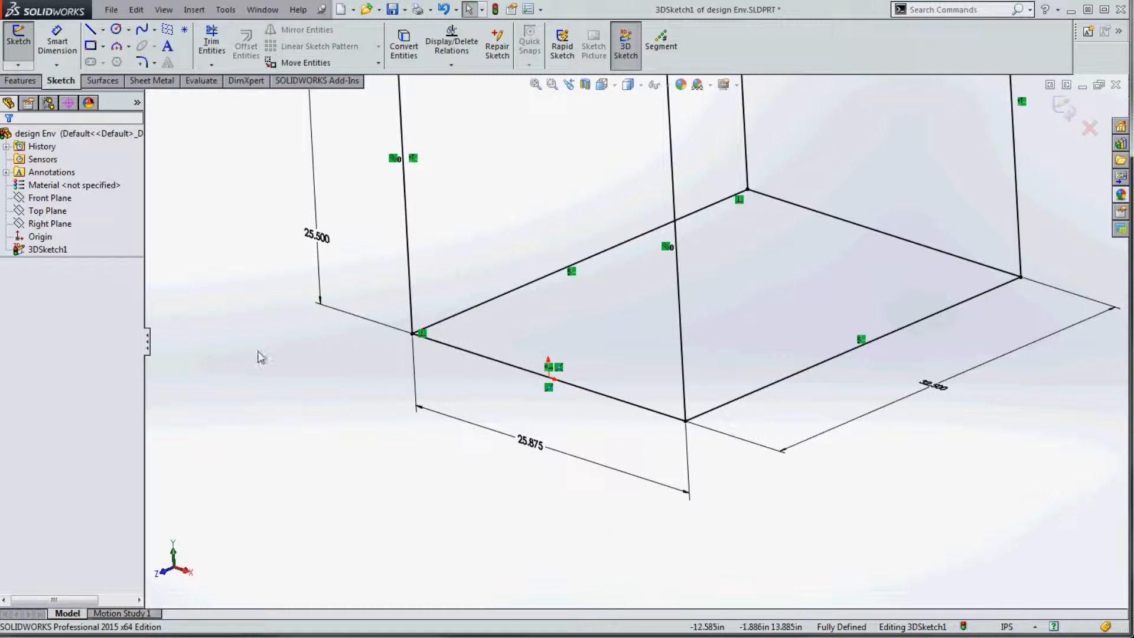
left_click(106, 28)
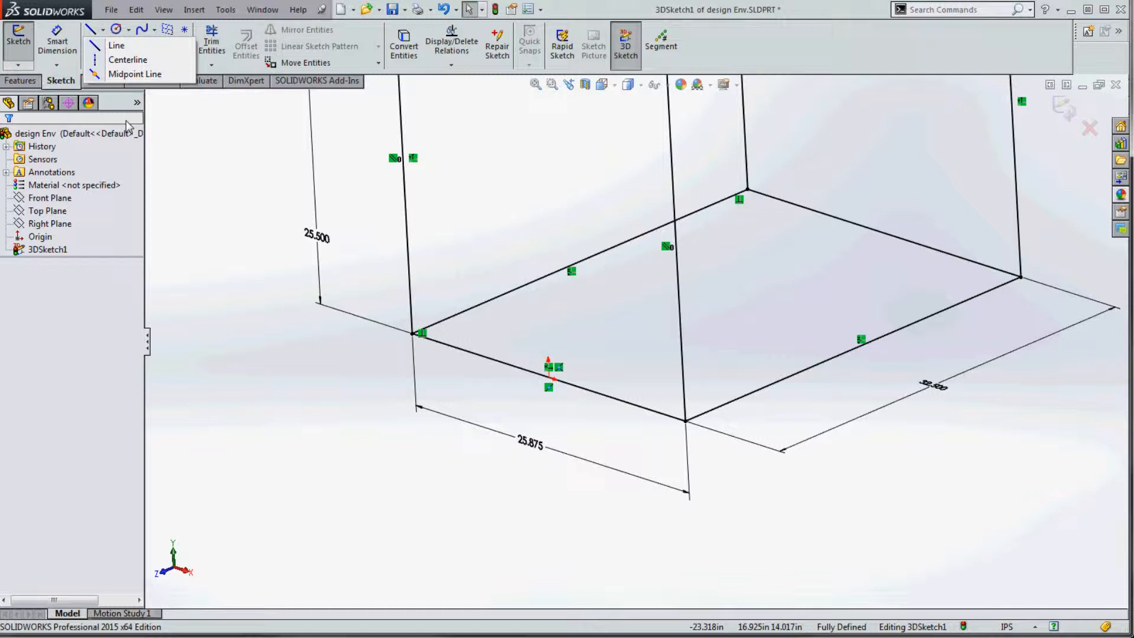
mouse_move(310, 343)
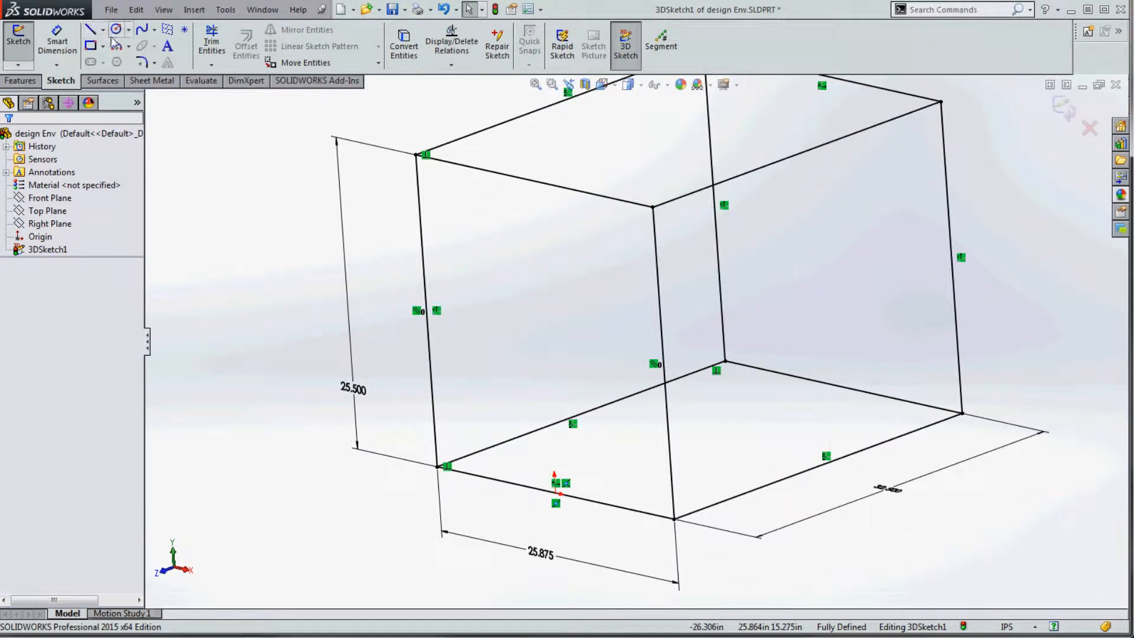
Draw a centerline along the box's top front edge with relations and a dimension.
left_click(91, 28)
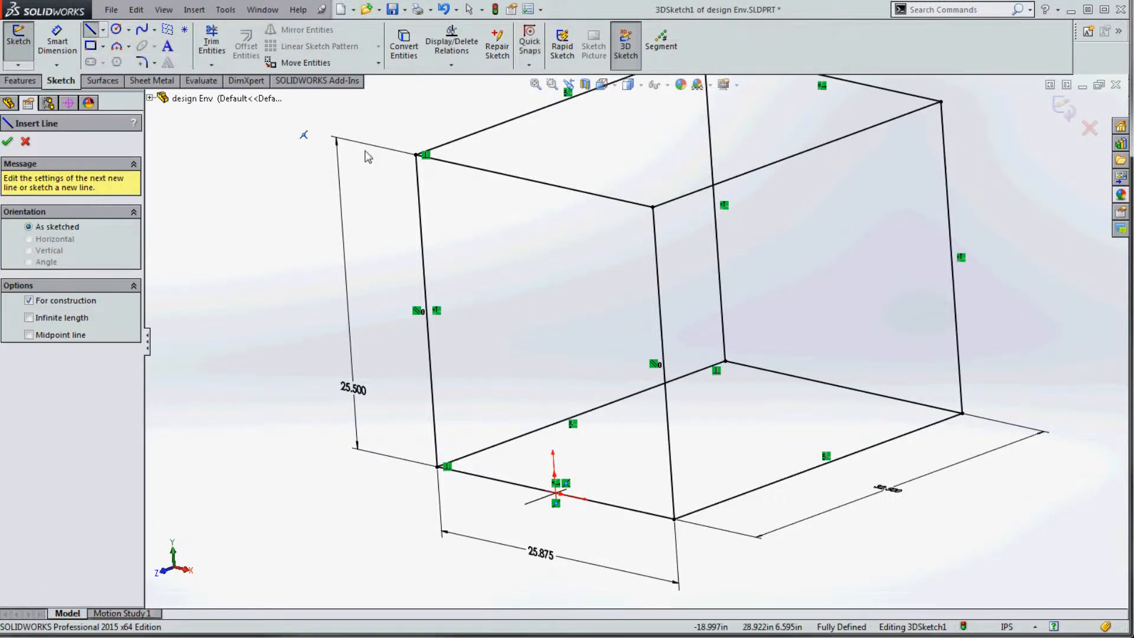
mouse_move(412, 115)
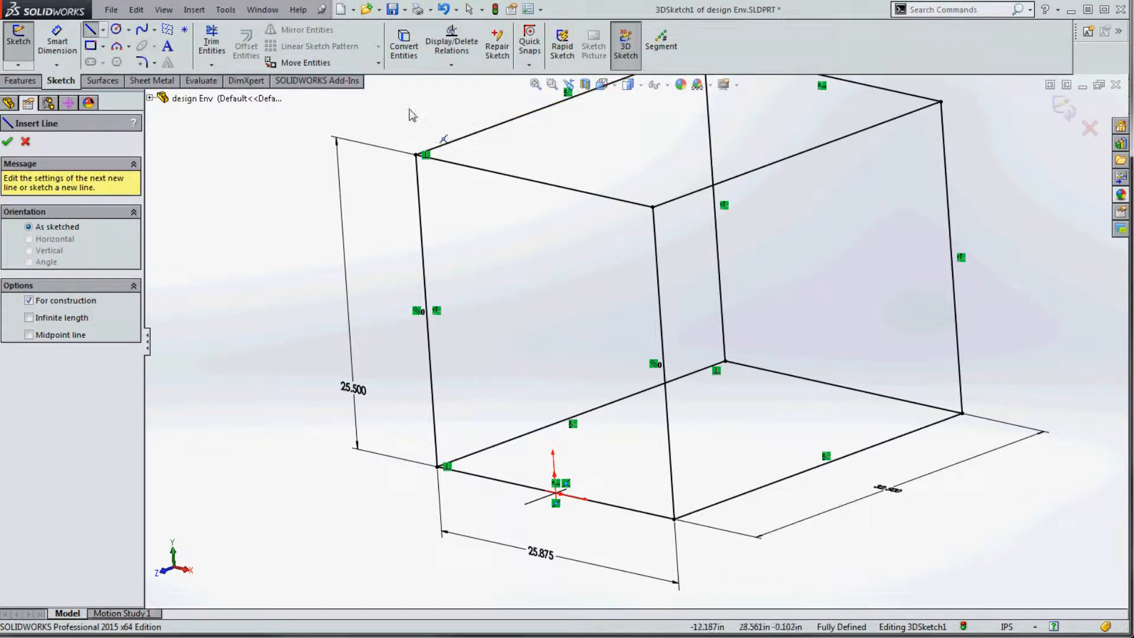
mouse_move(445, 127)
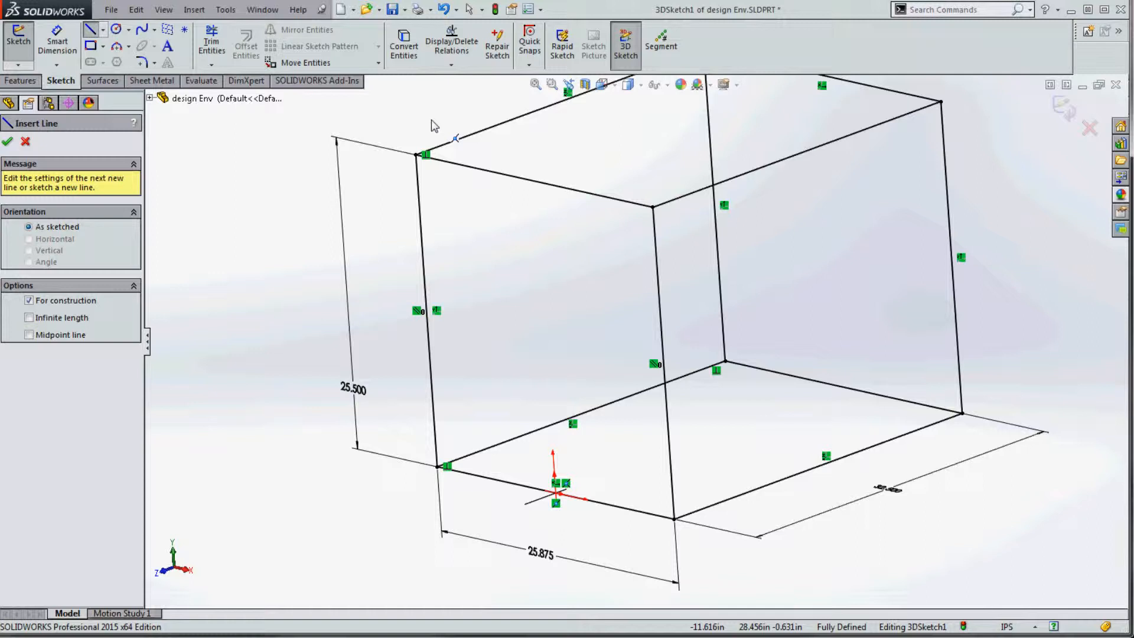
mouse_move(476, 141)
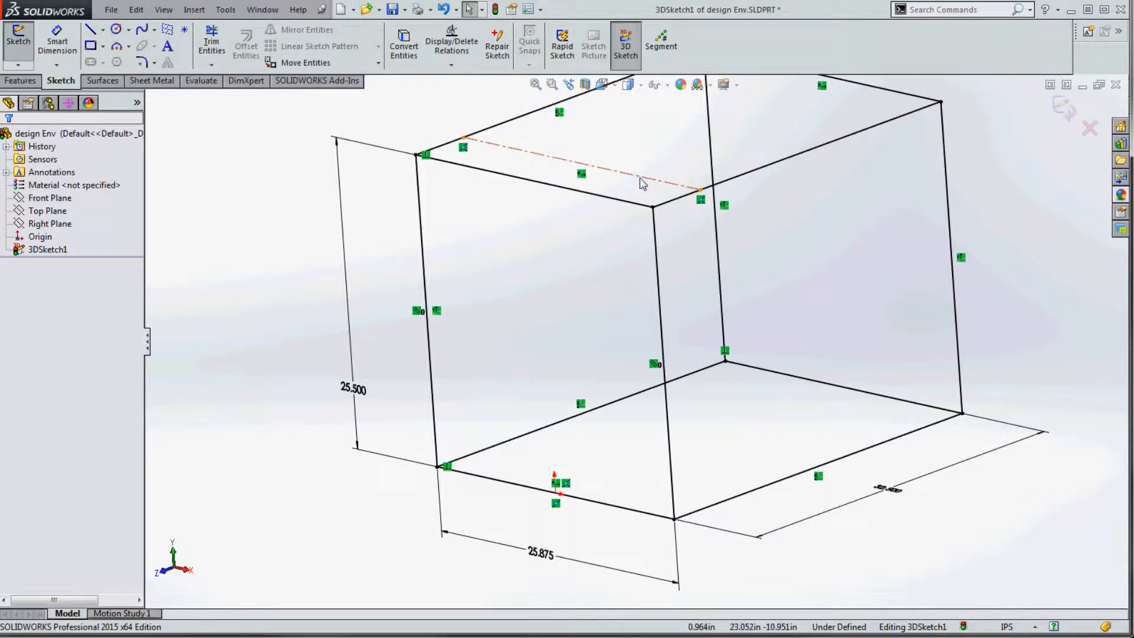
left_click(565, 179)
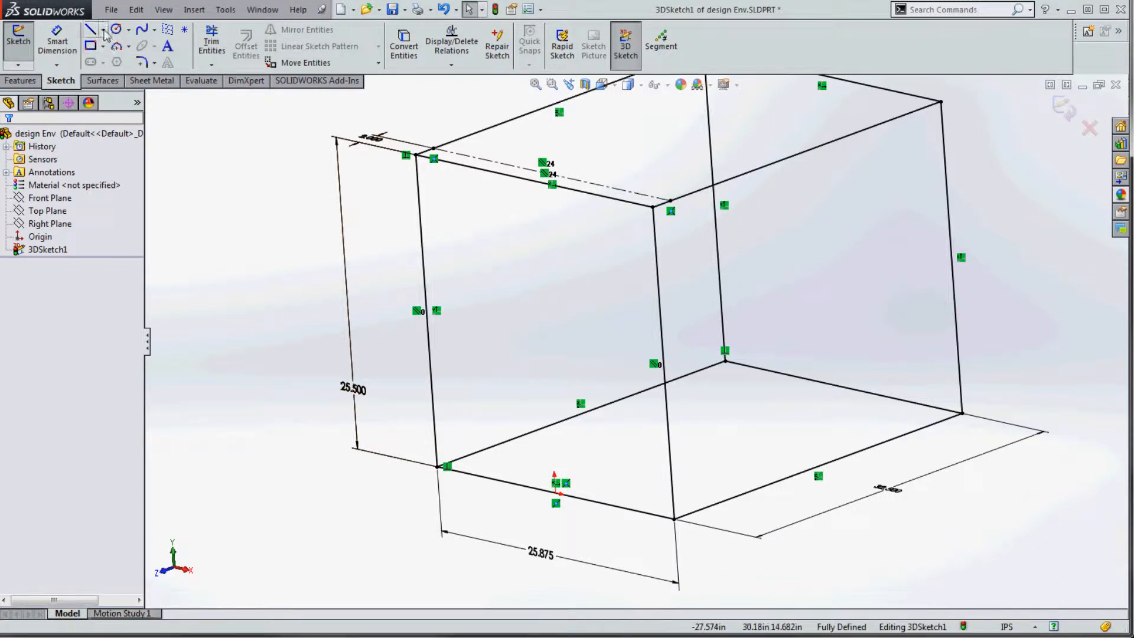
Draw a vertical centerline between top/bottom midpoints and a horizontal one between side midpoints.
left_click(92, 28)
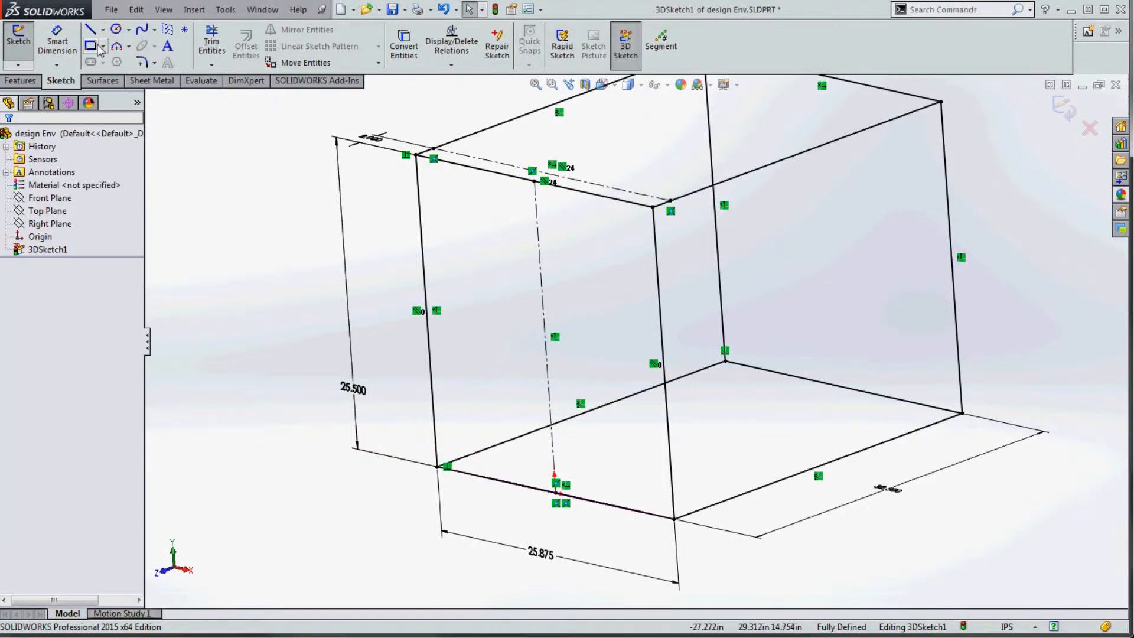
left_click(88, 28)
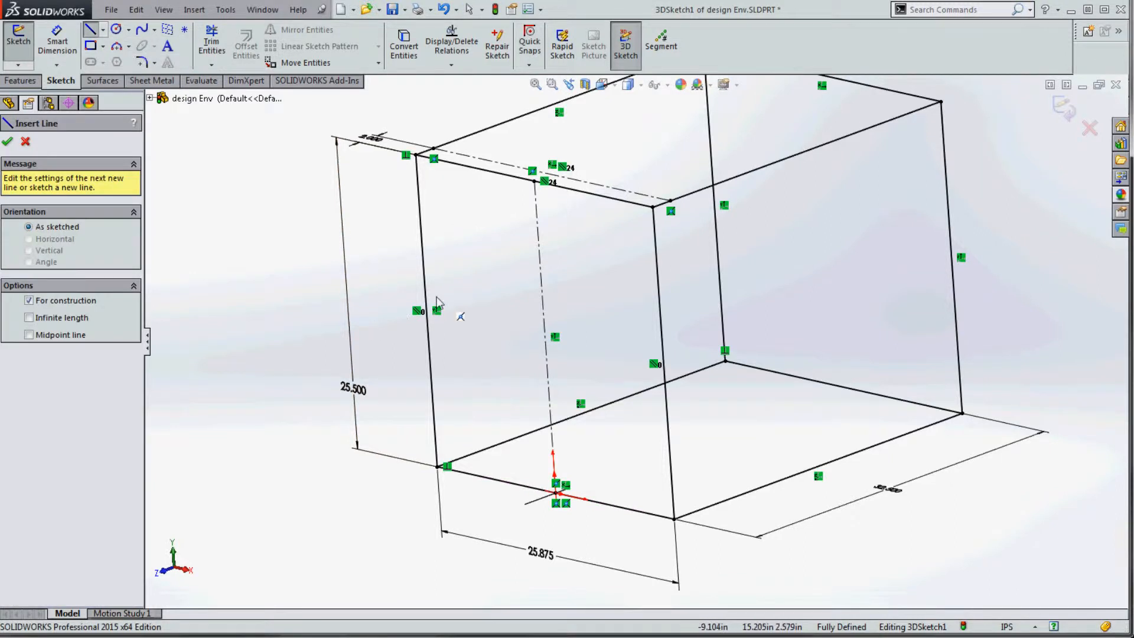
left_click_drag(423, 311, 691, 379)
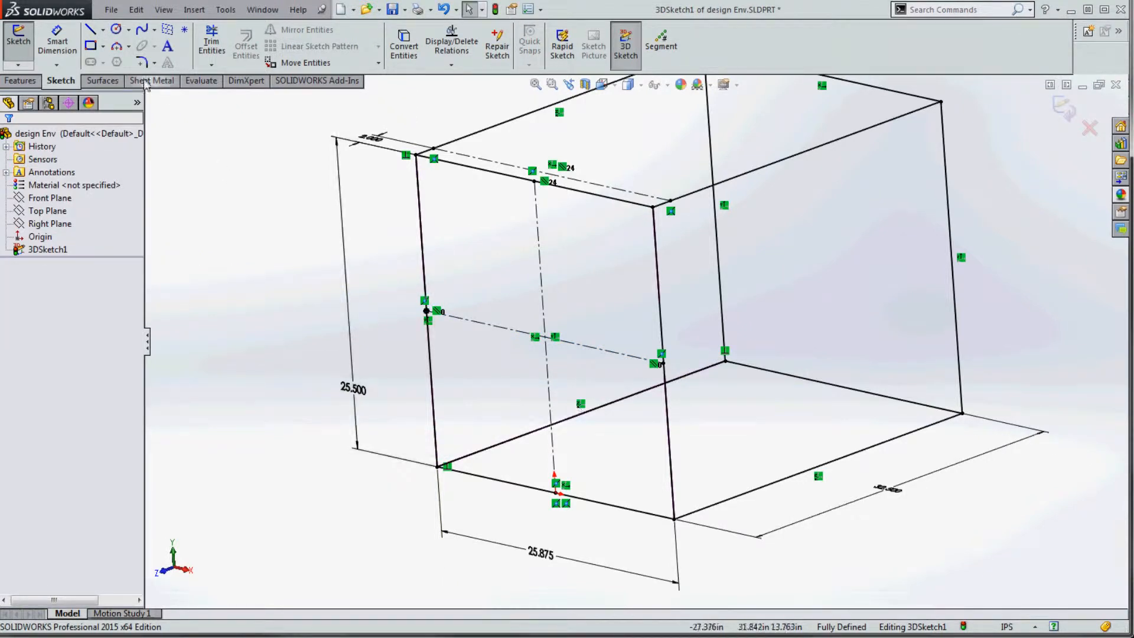
Start a circle centred on the vertical construction line on the front face.
left_click(117, 29)
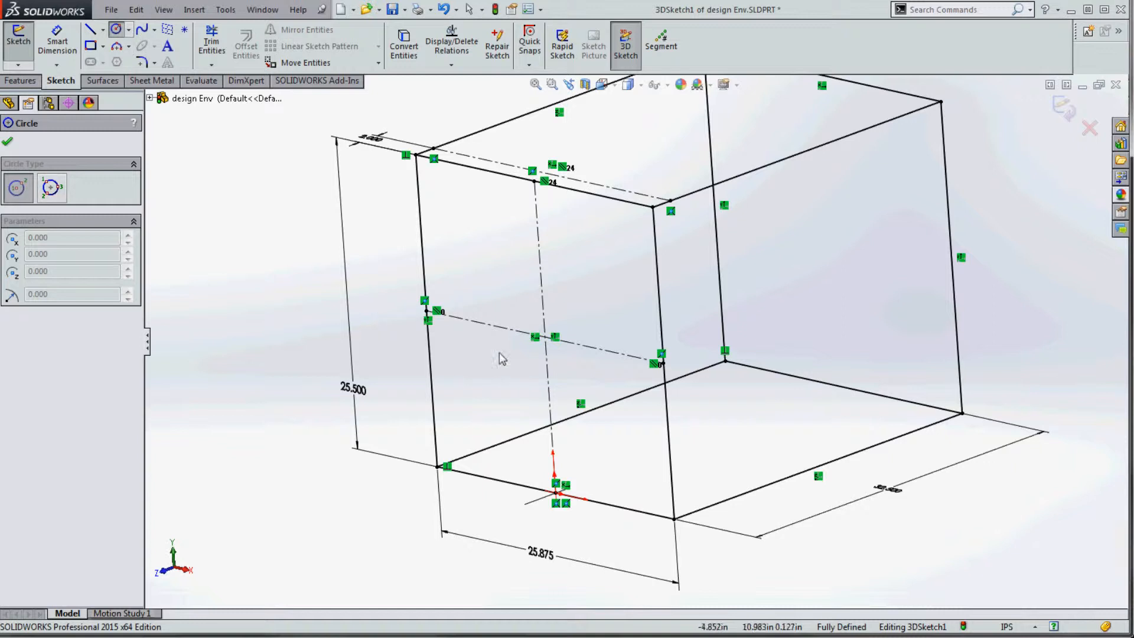
mouse_move(502, 368)
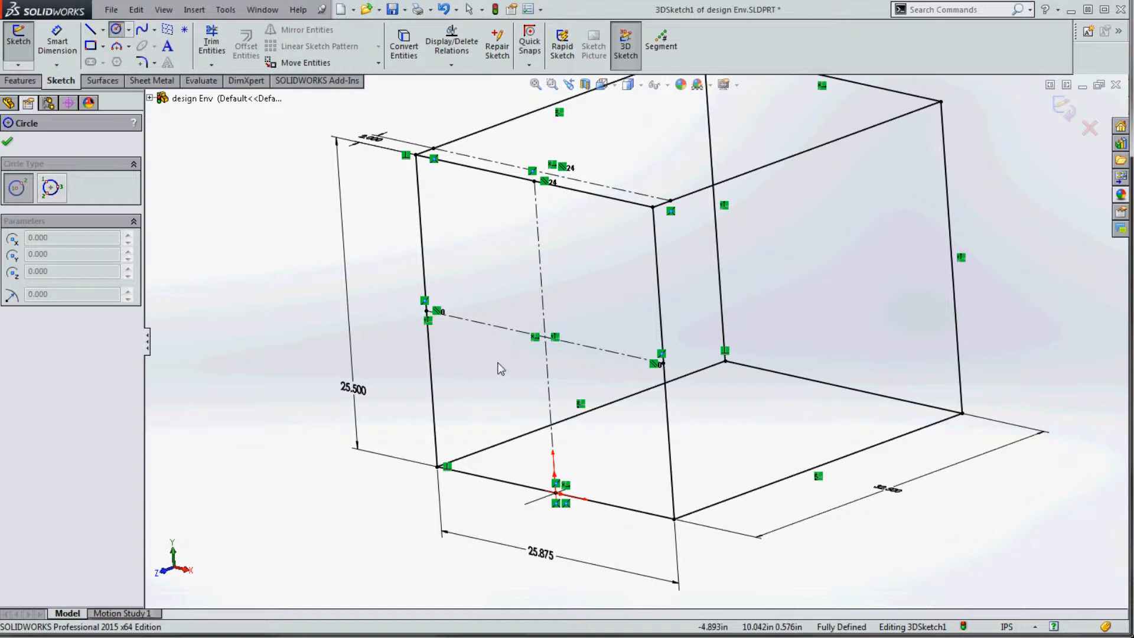
mouse_move(201, 578)
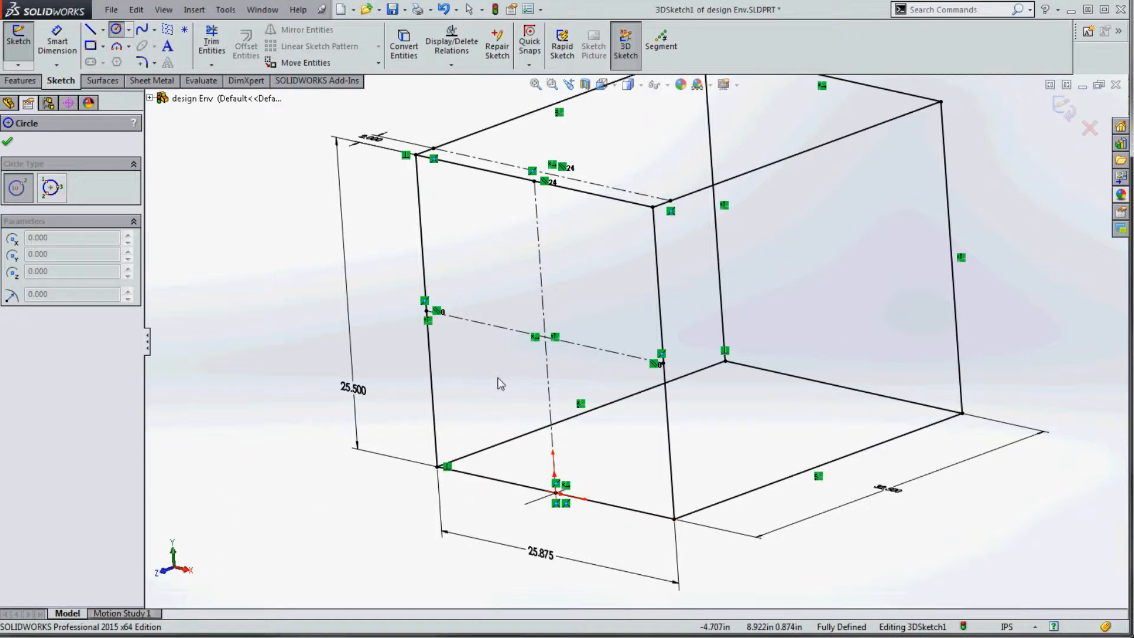
mouse_move(180, 572)
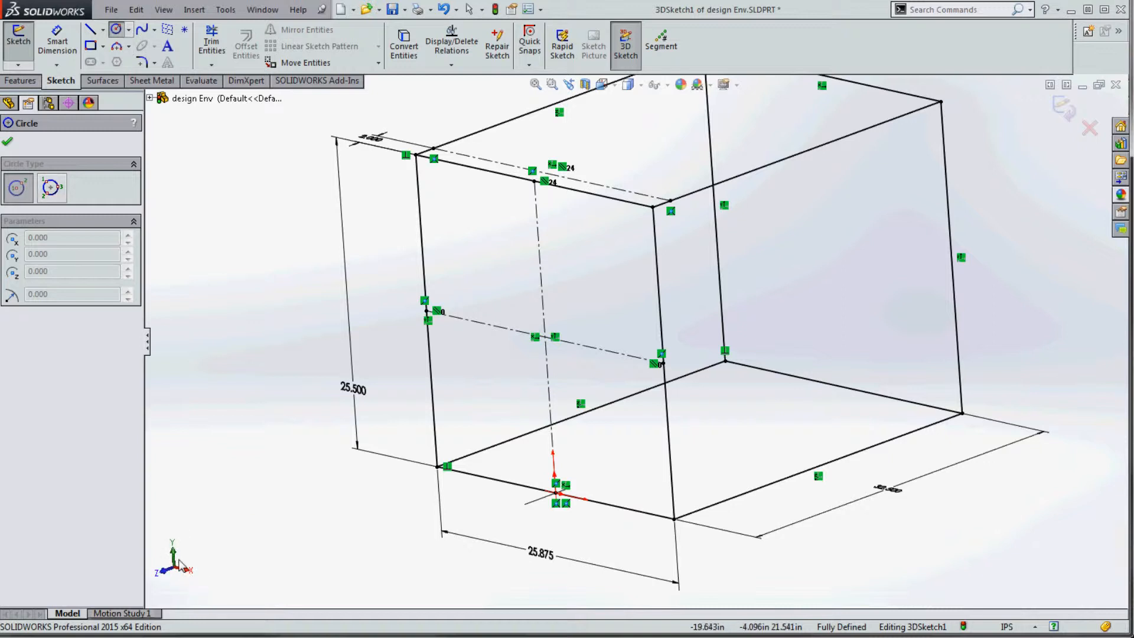
mouse_move(510, 383)
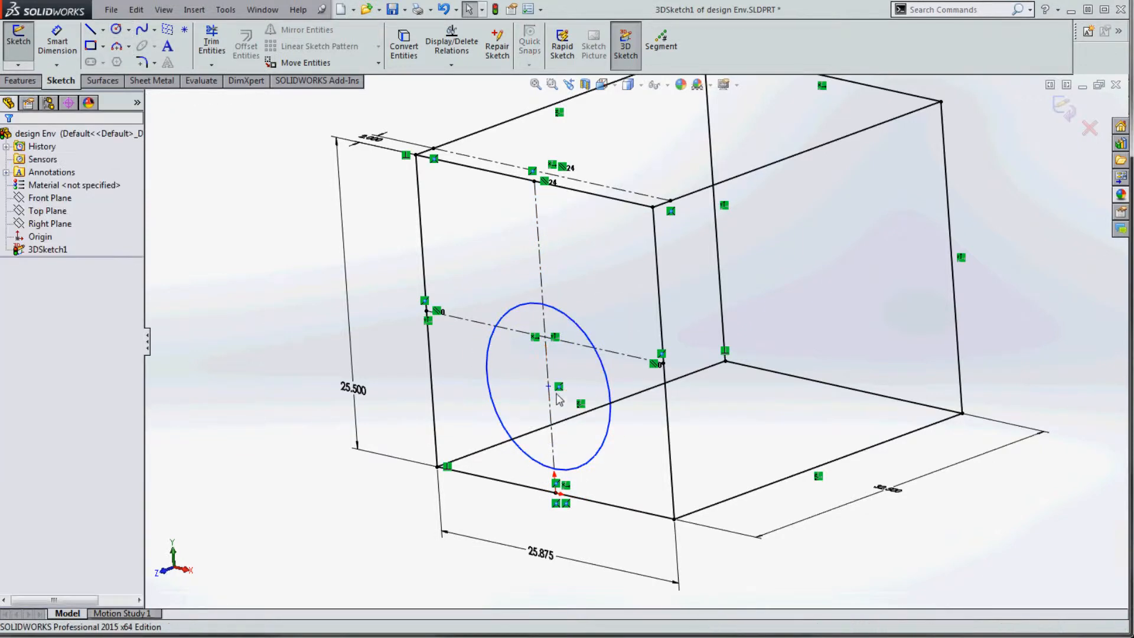
Dimension the circle to 12 in diameter with its centre 10 in above the bottom edge.
left_click(547, 365)
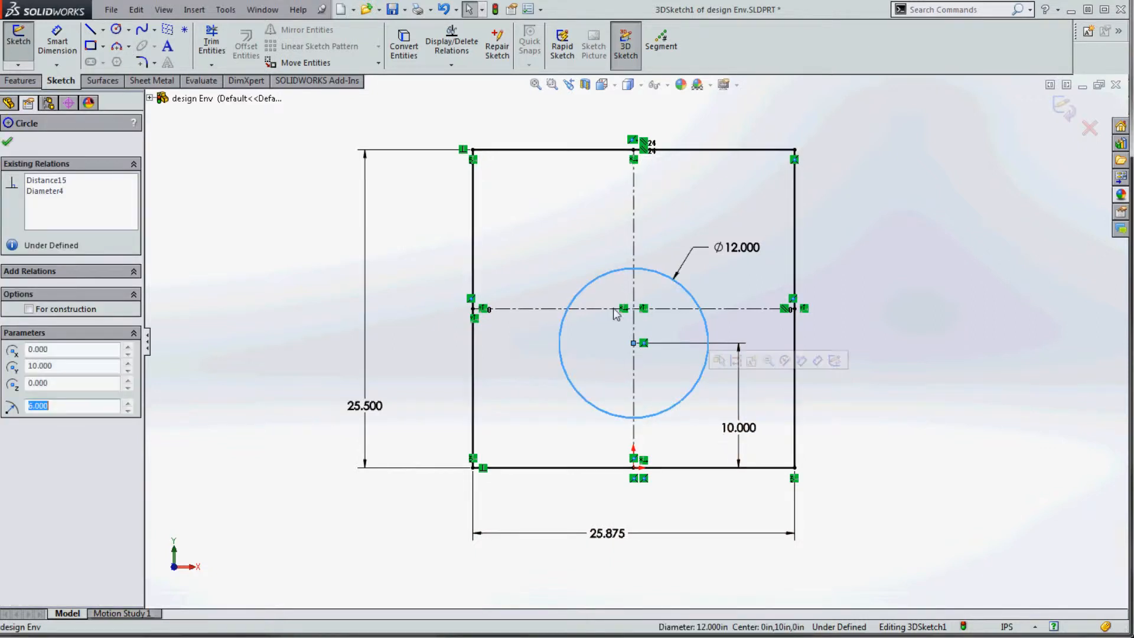
left_click(634, 342)
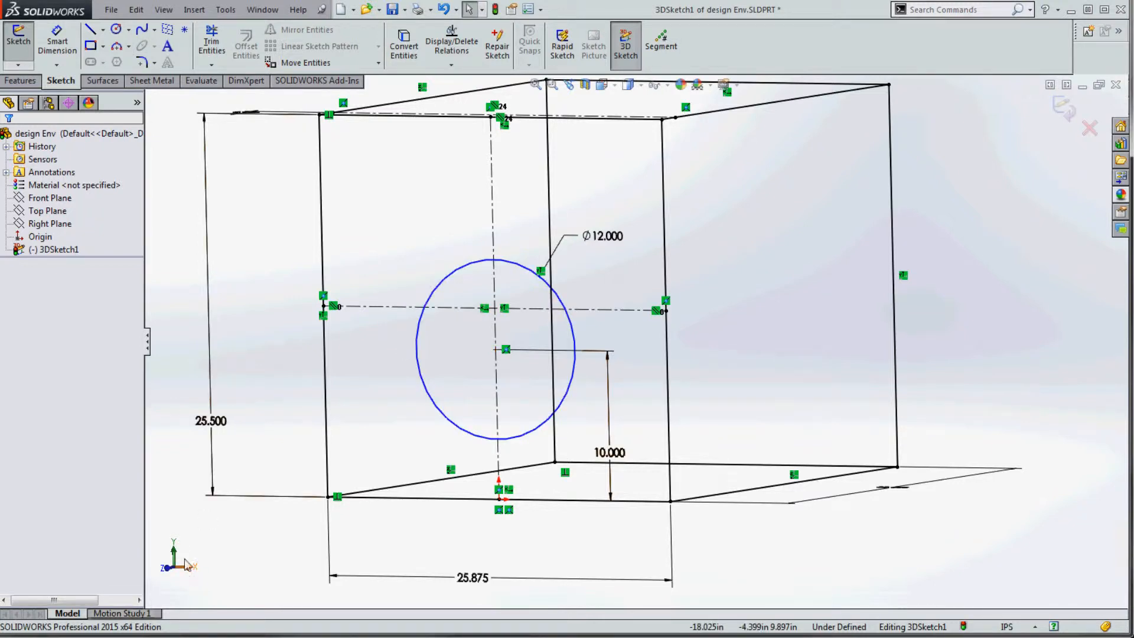
mouse_move(774, 471)
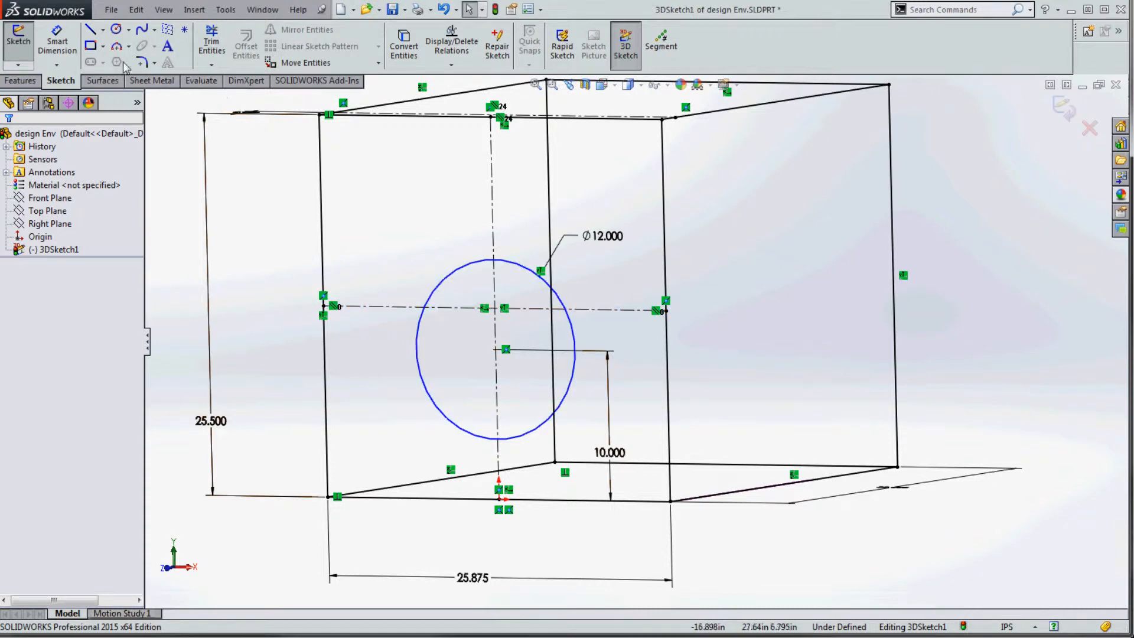
mouse_move(91, 46)
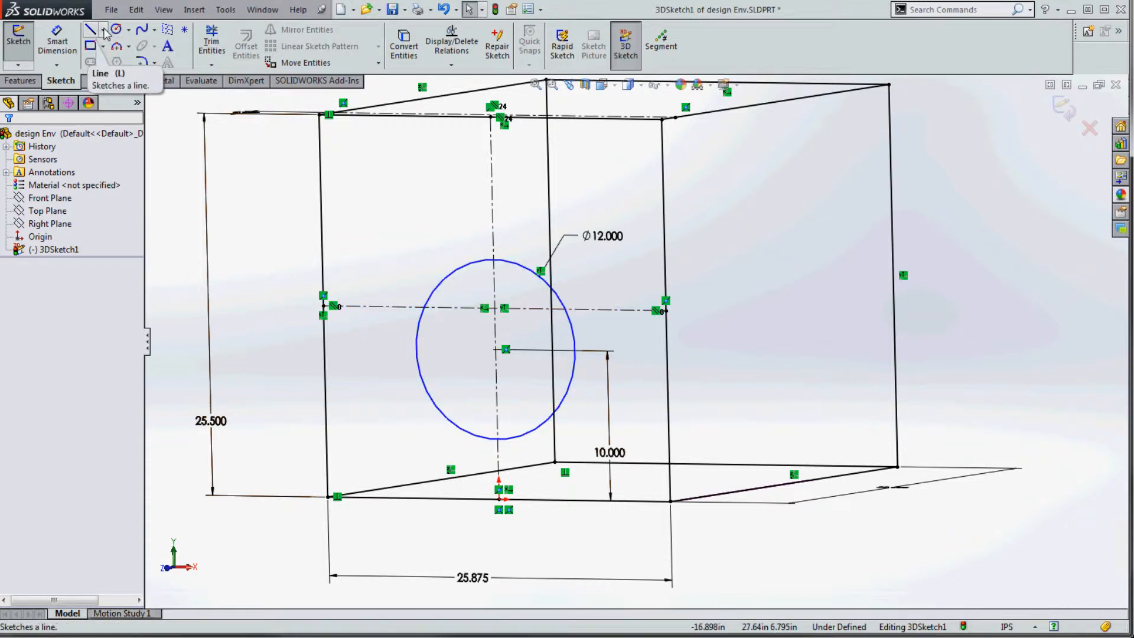
Draw a line across the circle, mark it For construction and constrain it Along X.
left_click(91, 29)
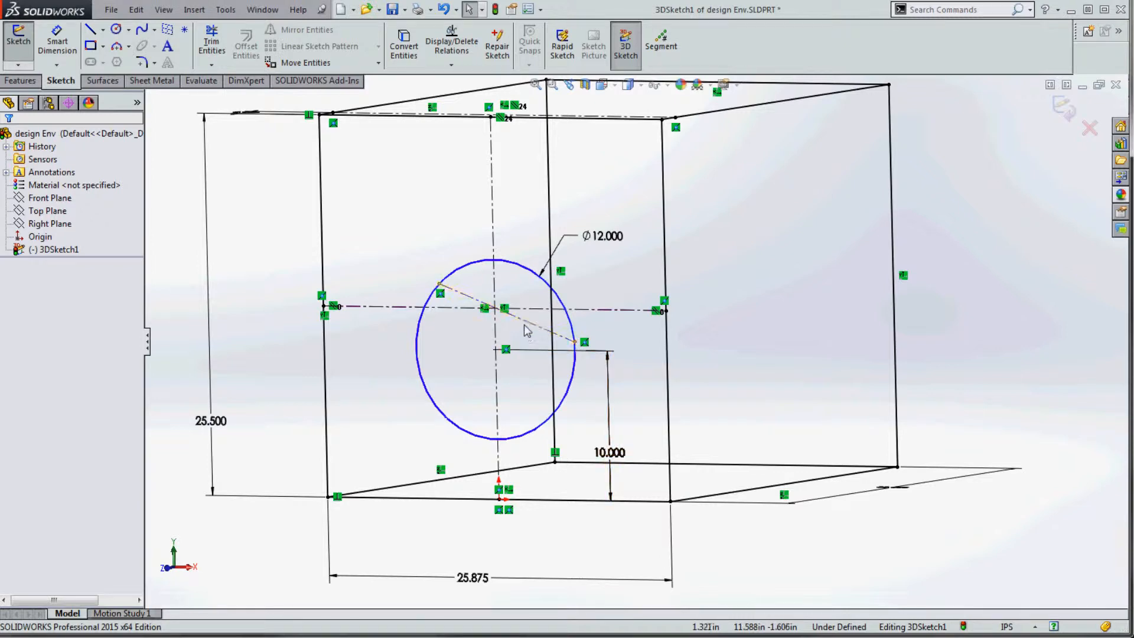
left_click(542, 327)
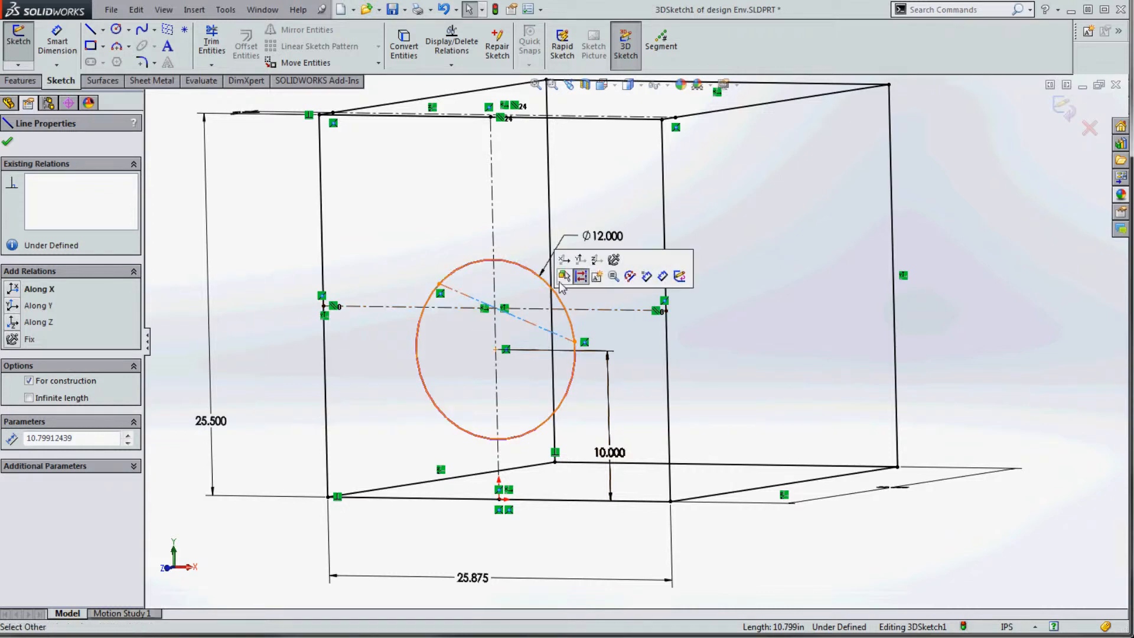
left_click(403, 483)
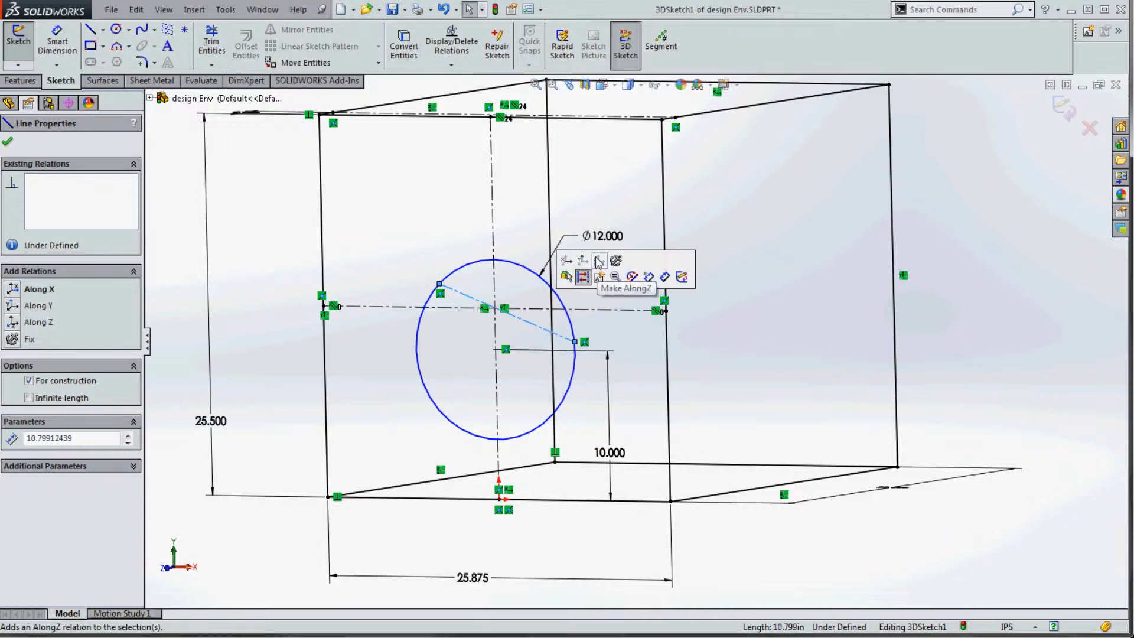
left_click(566, 276)
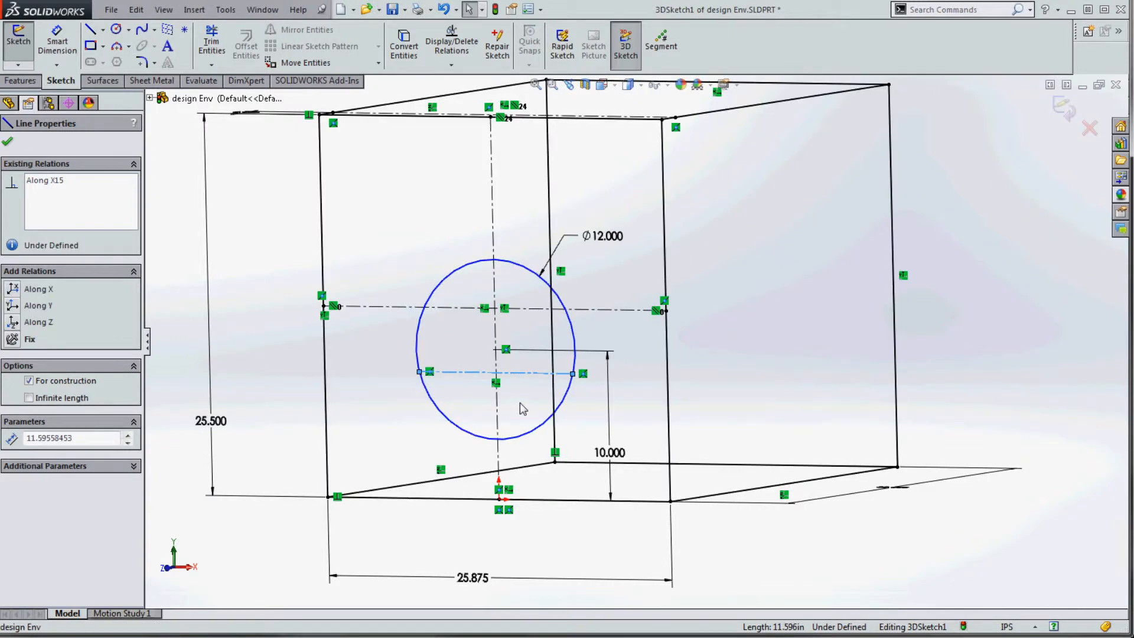
Make the line's midpoint coincident with the circle centre and set its endpoint to X -6, Y 10, Z 0.
right_click(524, 391)
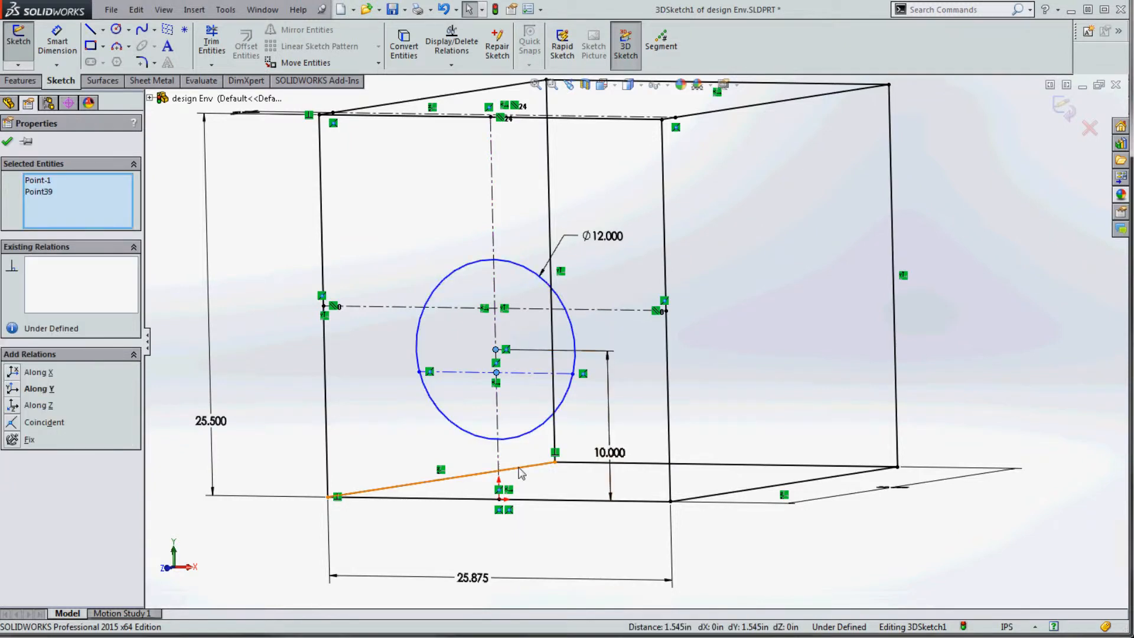
left_click(44, 422)
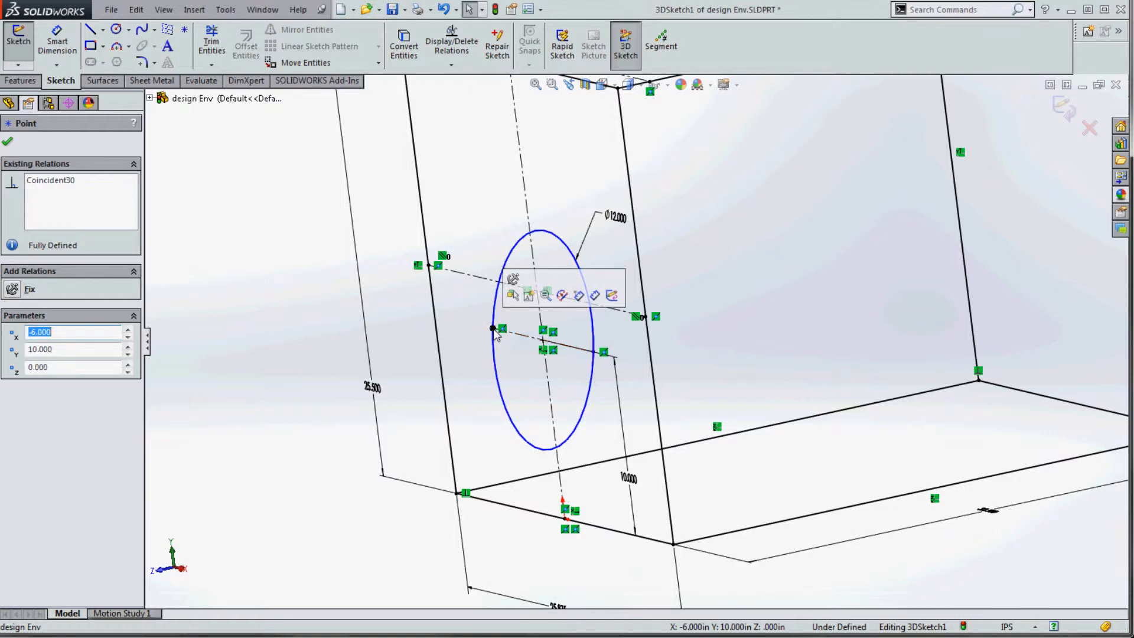
left_click(526, 421)
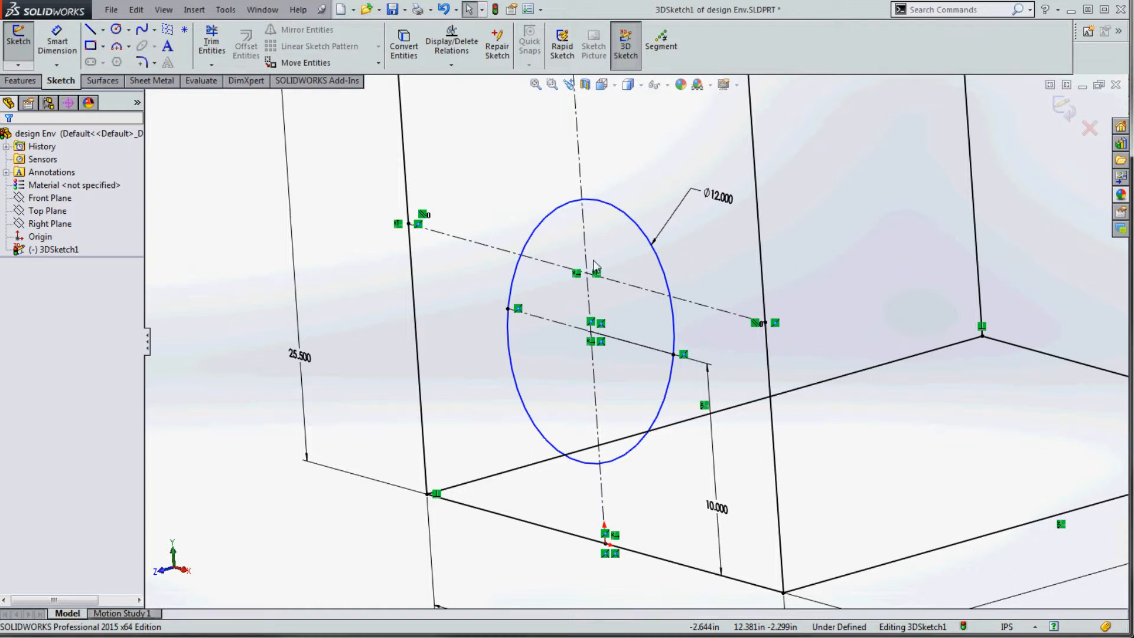
Place a sketch point on the circle where it meets the horizontal centre line.
left_click(586, 329)
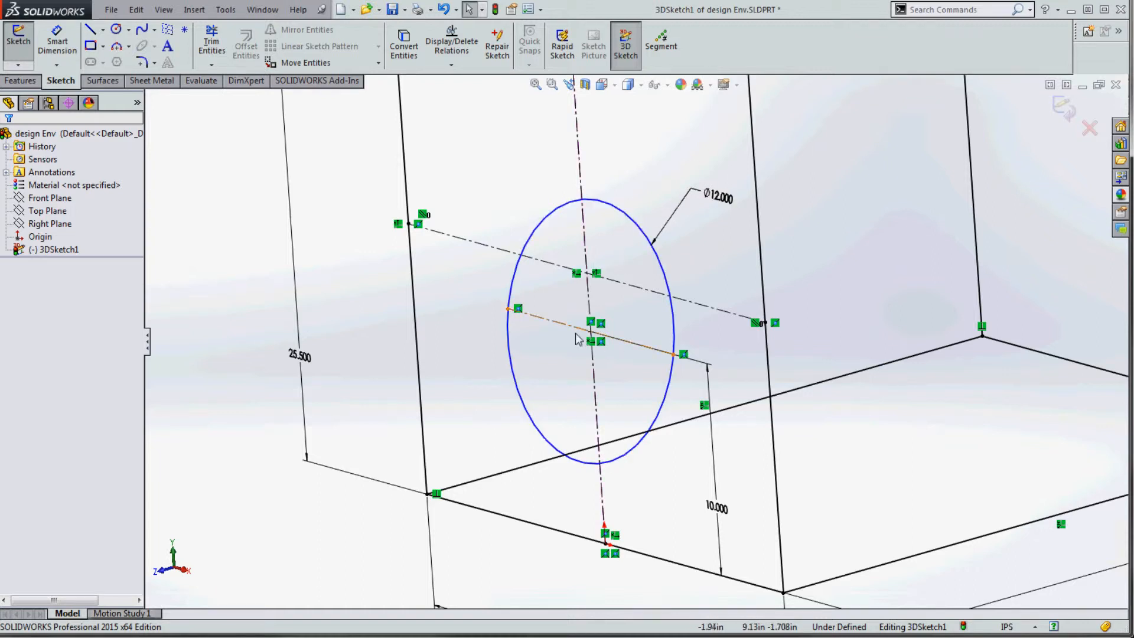
mouse_move(550, 326)
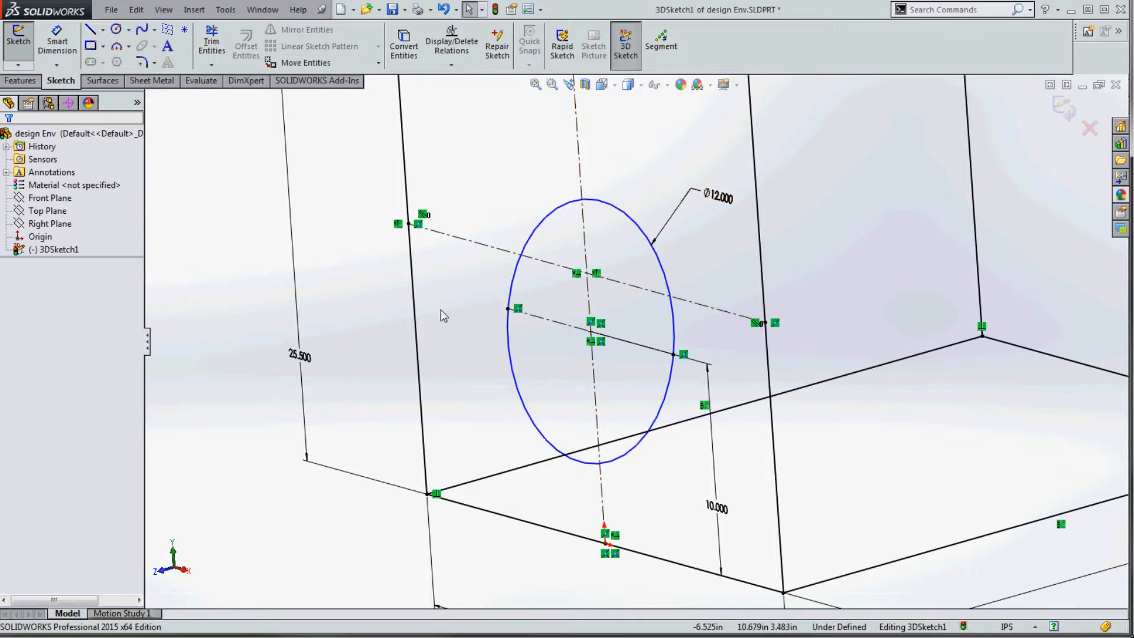
mouse_move(545, 333)
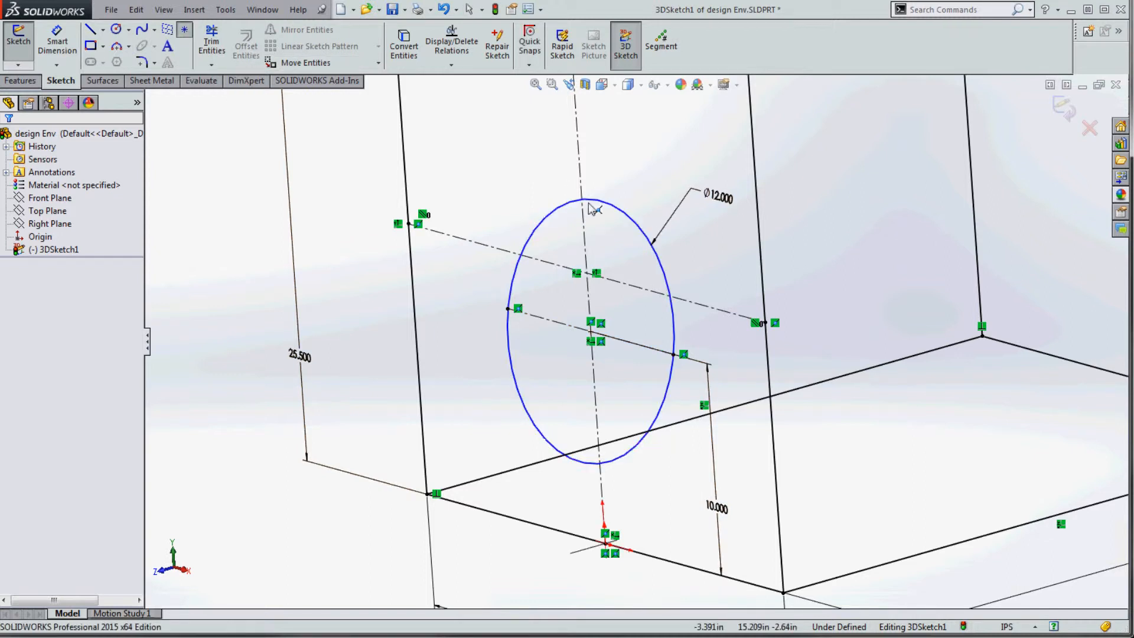
left_click(624, 219)
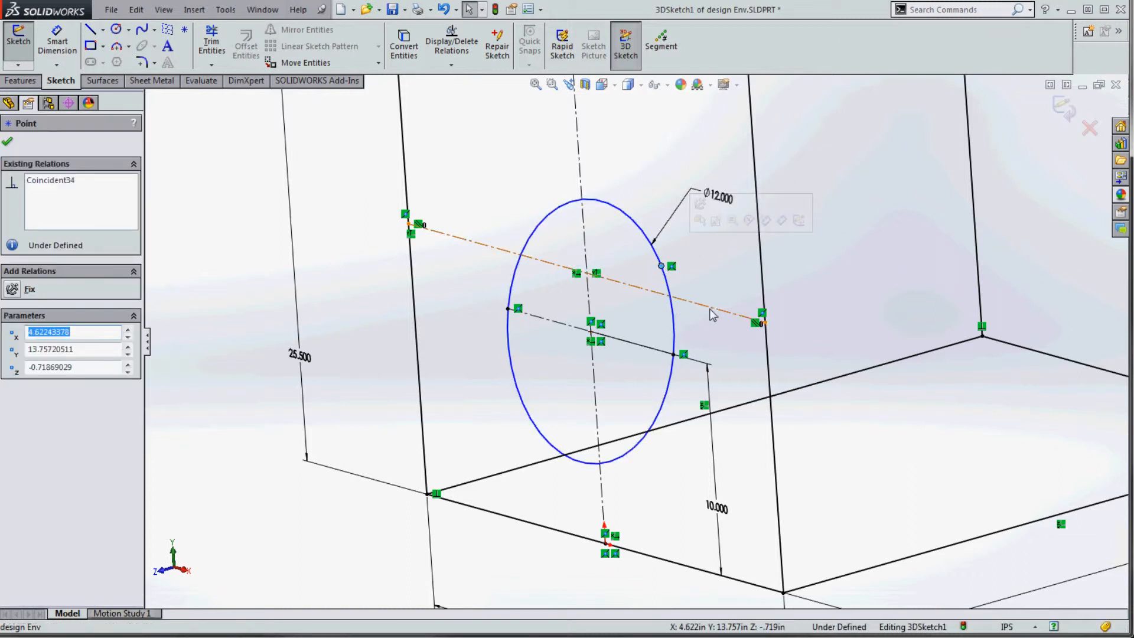
mouse_move(658, 304)
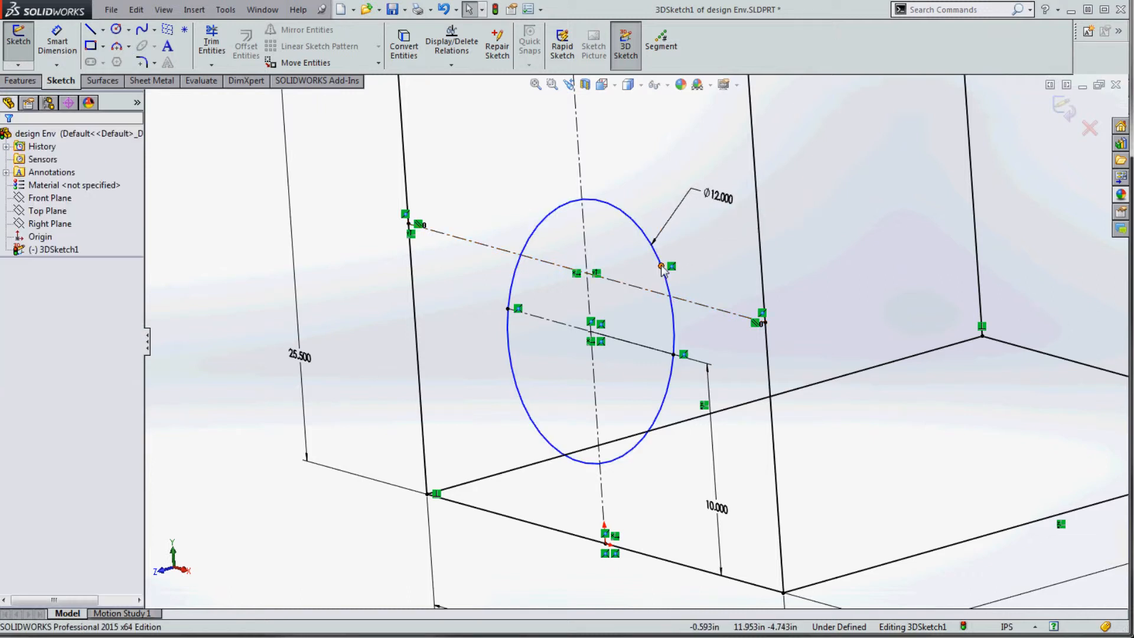
Add a Coincident relation between the new point and the vertical construction line so the sketch reads Fully Defined.
left_click(660, 266)
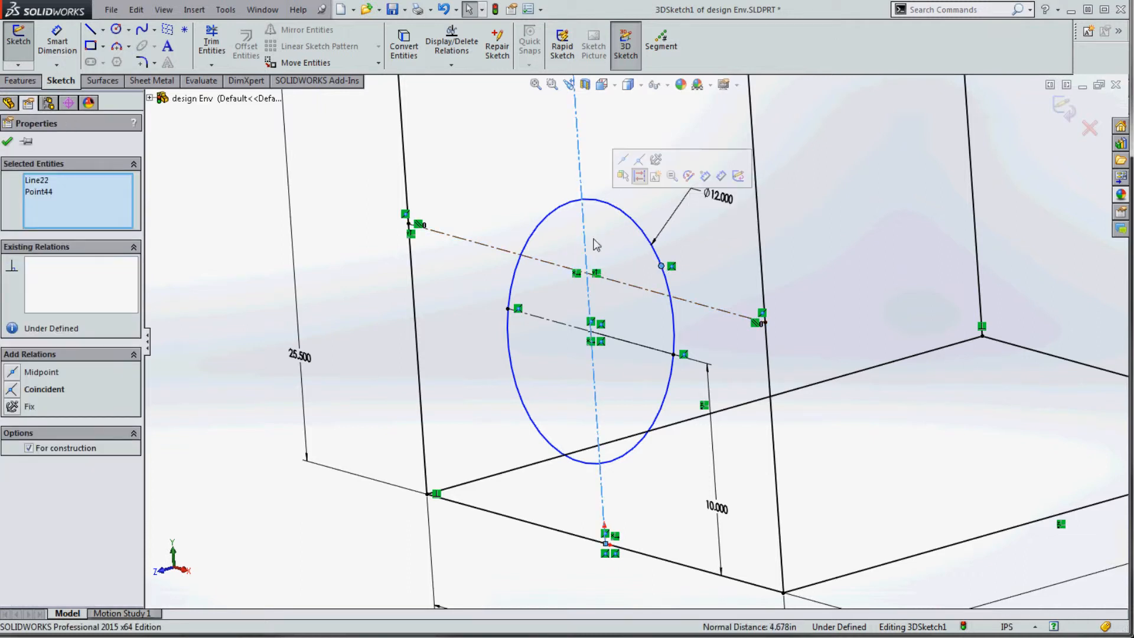
left_click(44, 389)
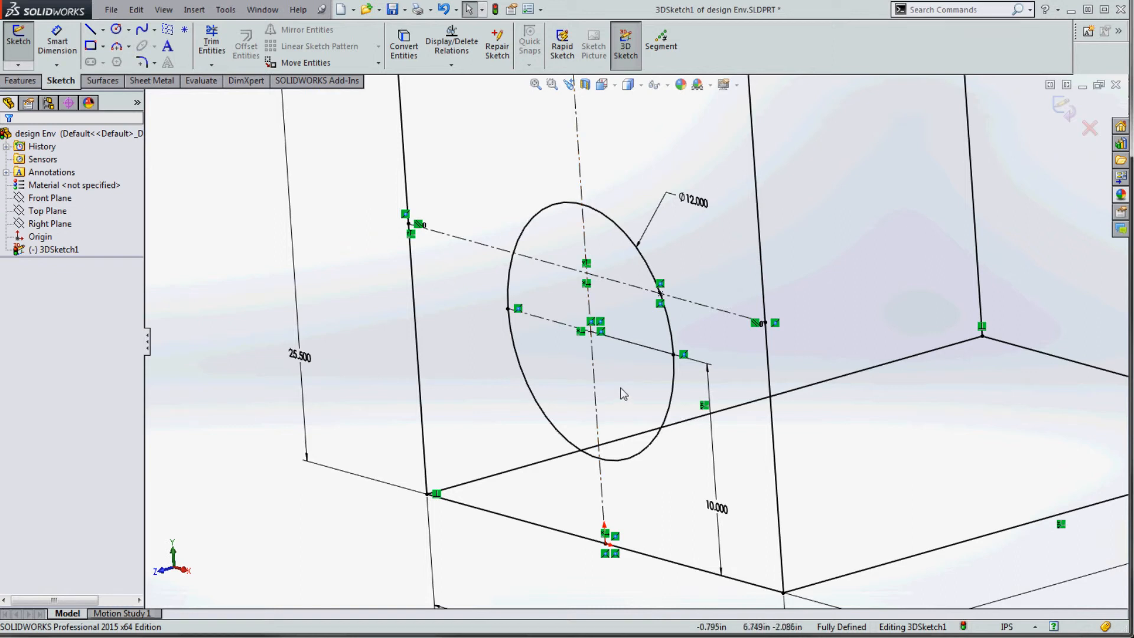
mouse_move(522, 211)
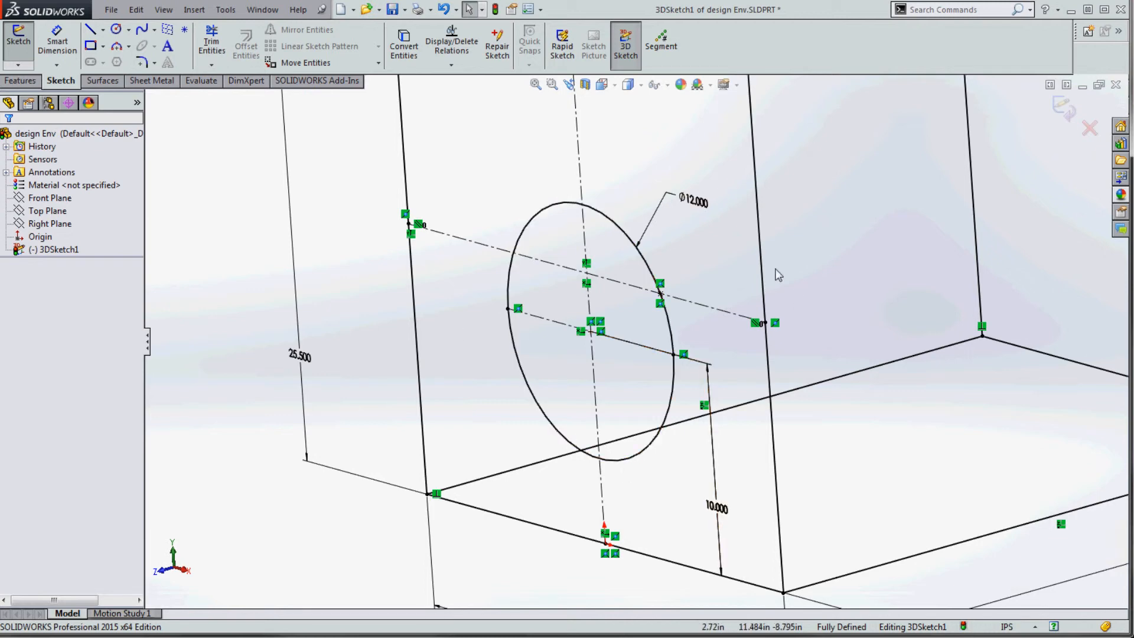
mouse_move(695, 329)
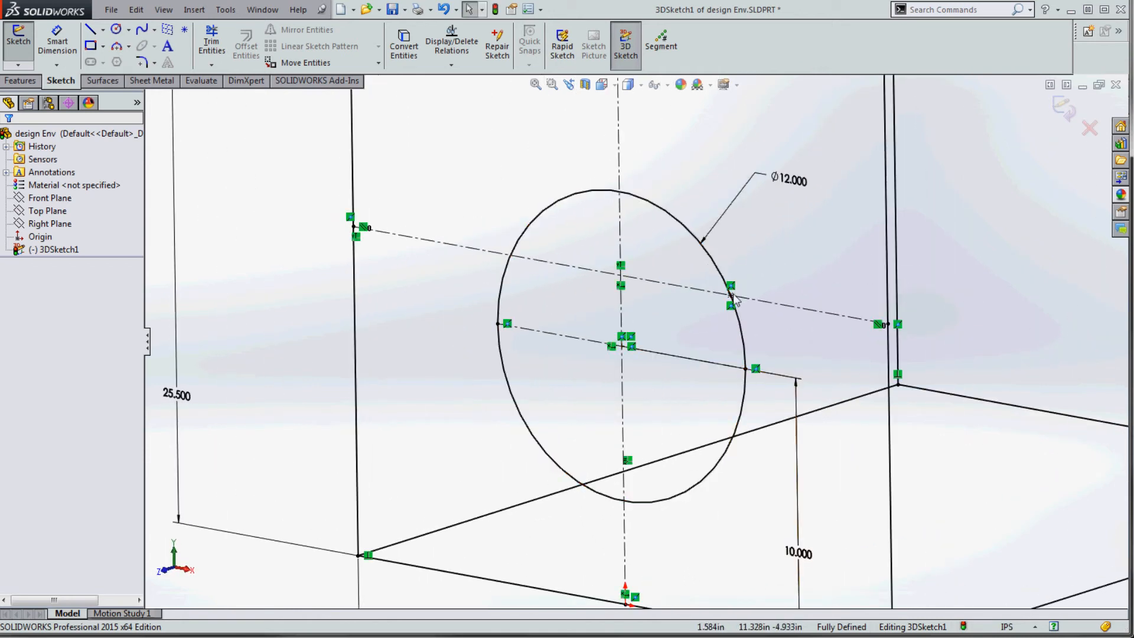
mouse_move(681, 413)
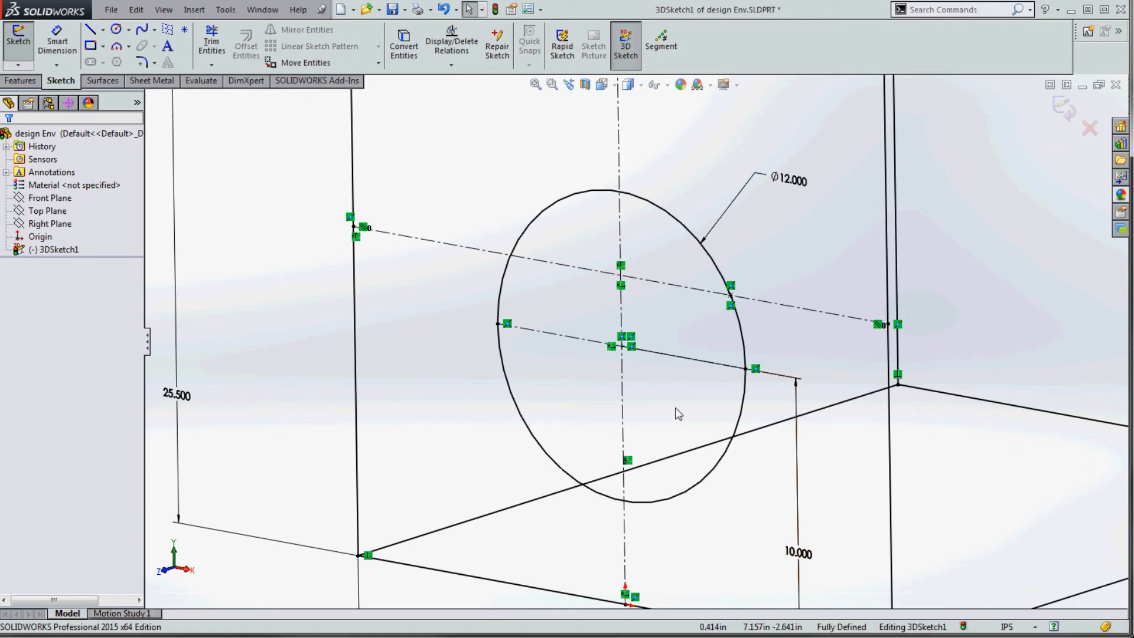
mouse_move(732, 299)
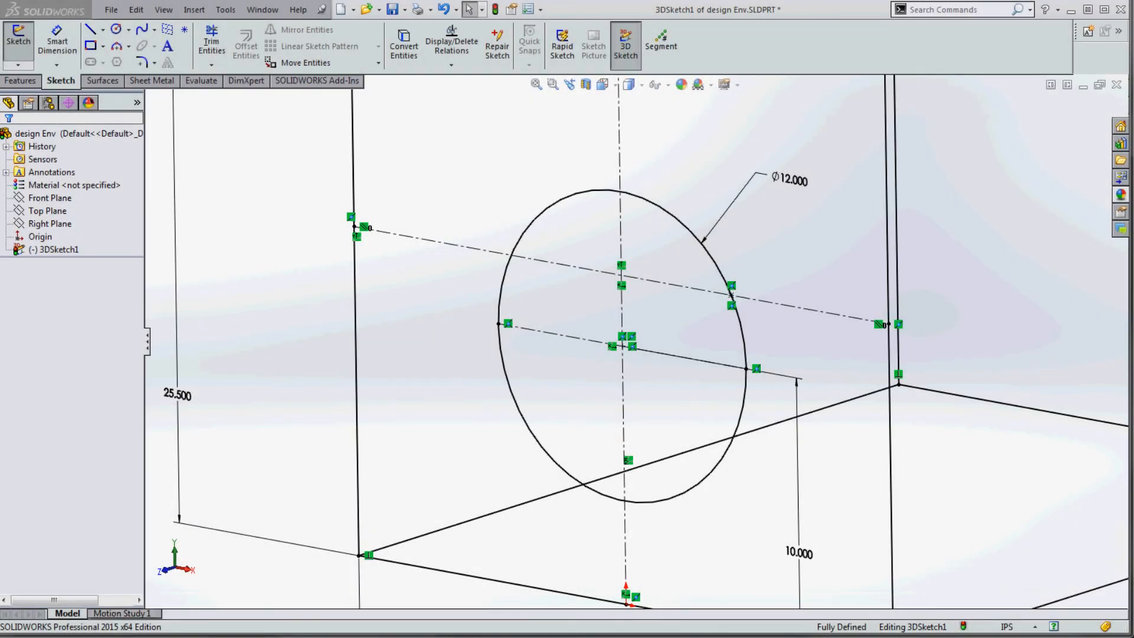
Exit 3DSketch1 so it closes fully defined and remains listed in the FeatureManager tree.
left_click(53, 250)
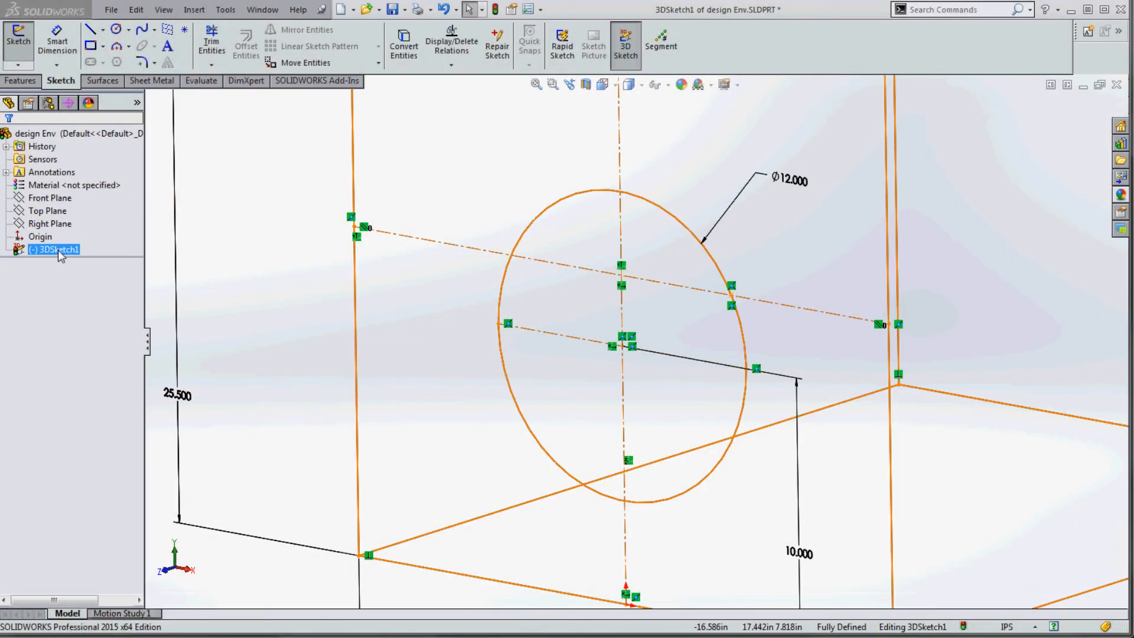
left_click(43, 268)
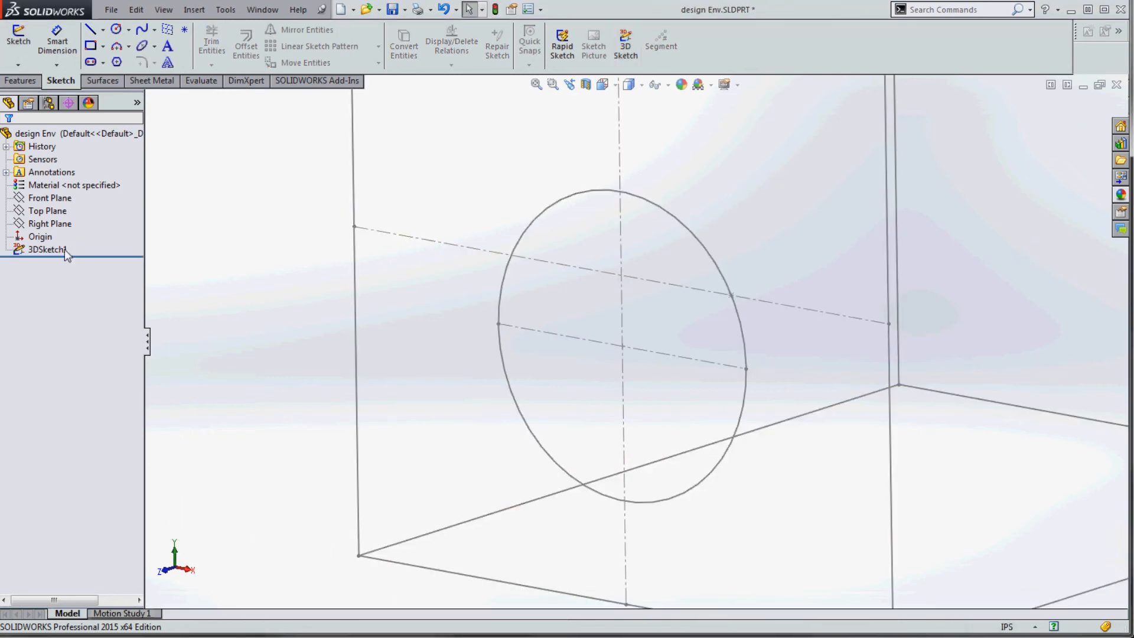
left_click(46, 250)
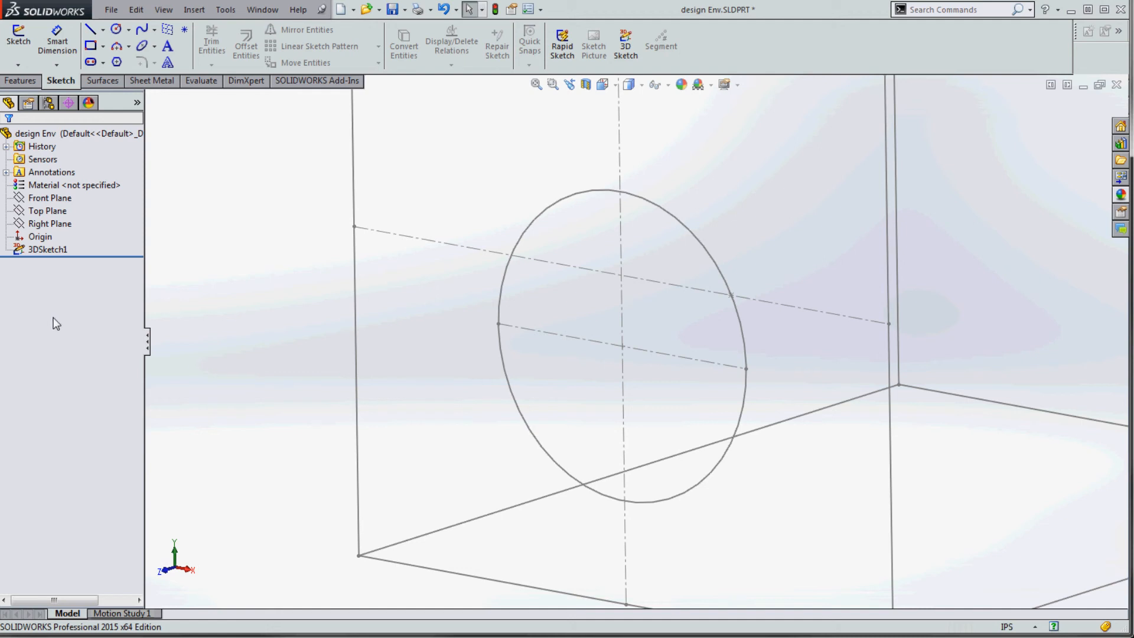
mouse_move(43, 323)
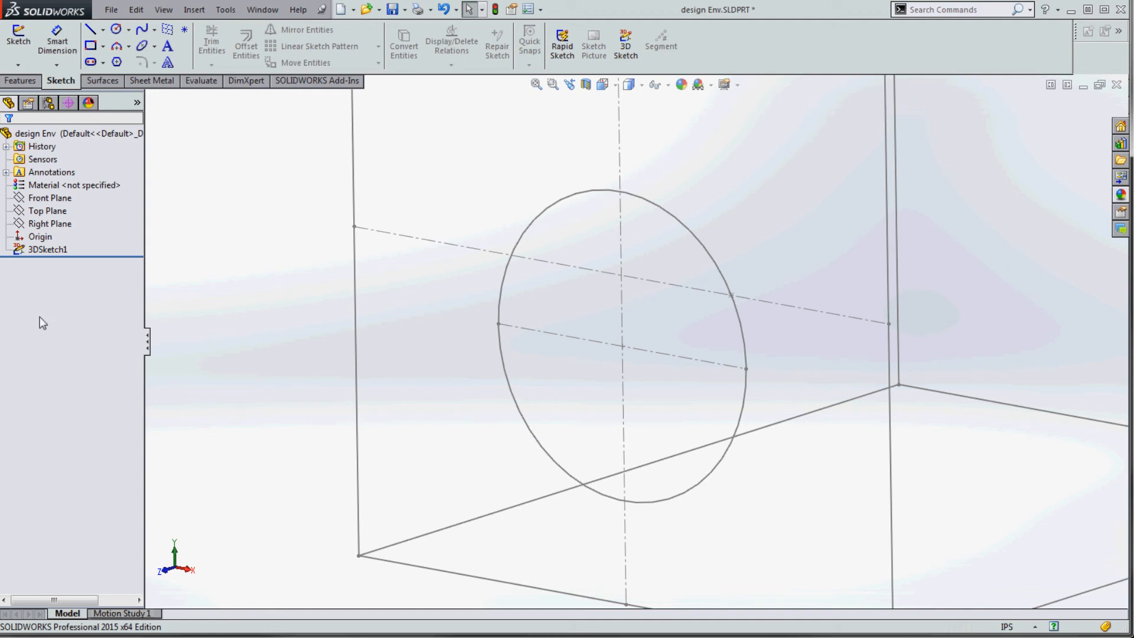